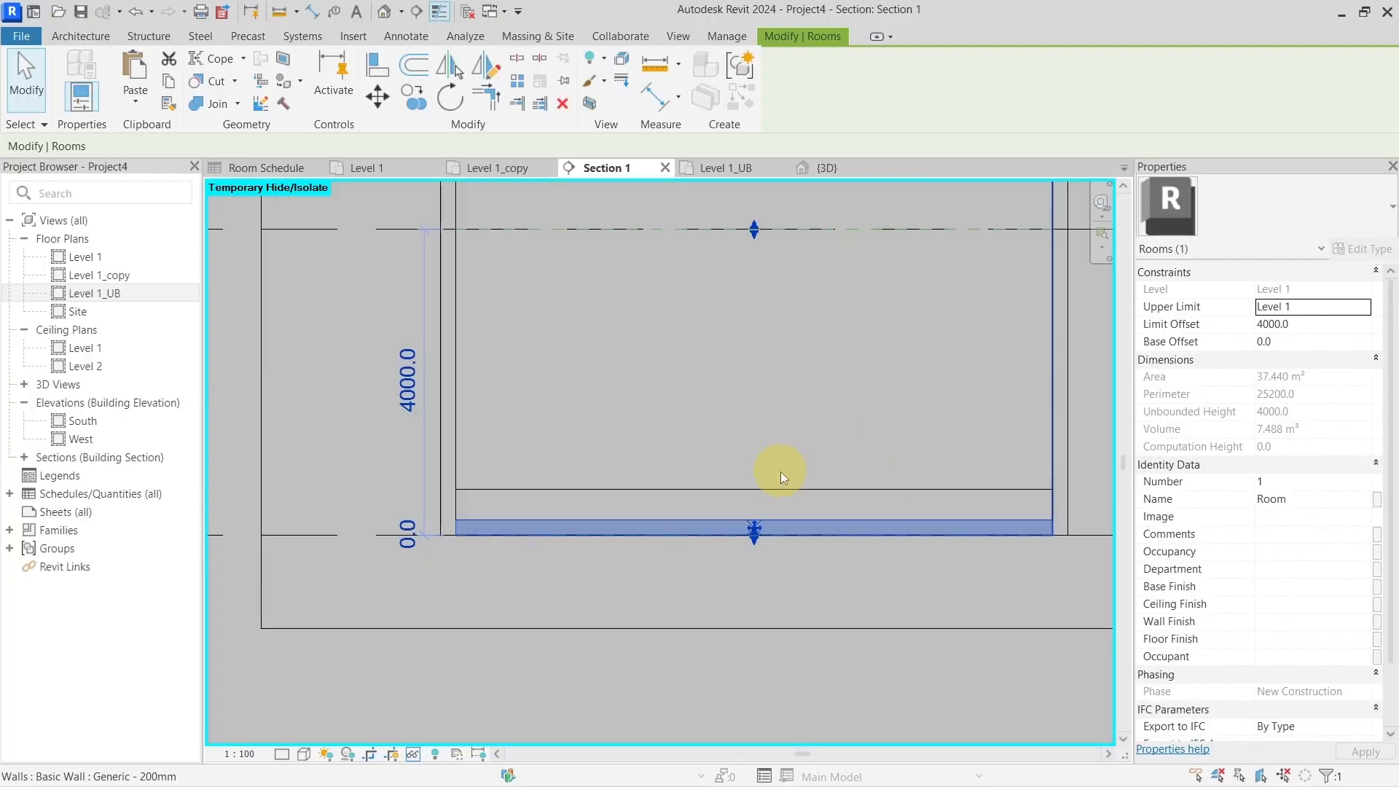
pyautogui.moveTo(764, 460)
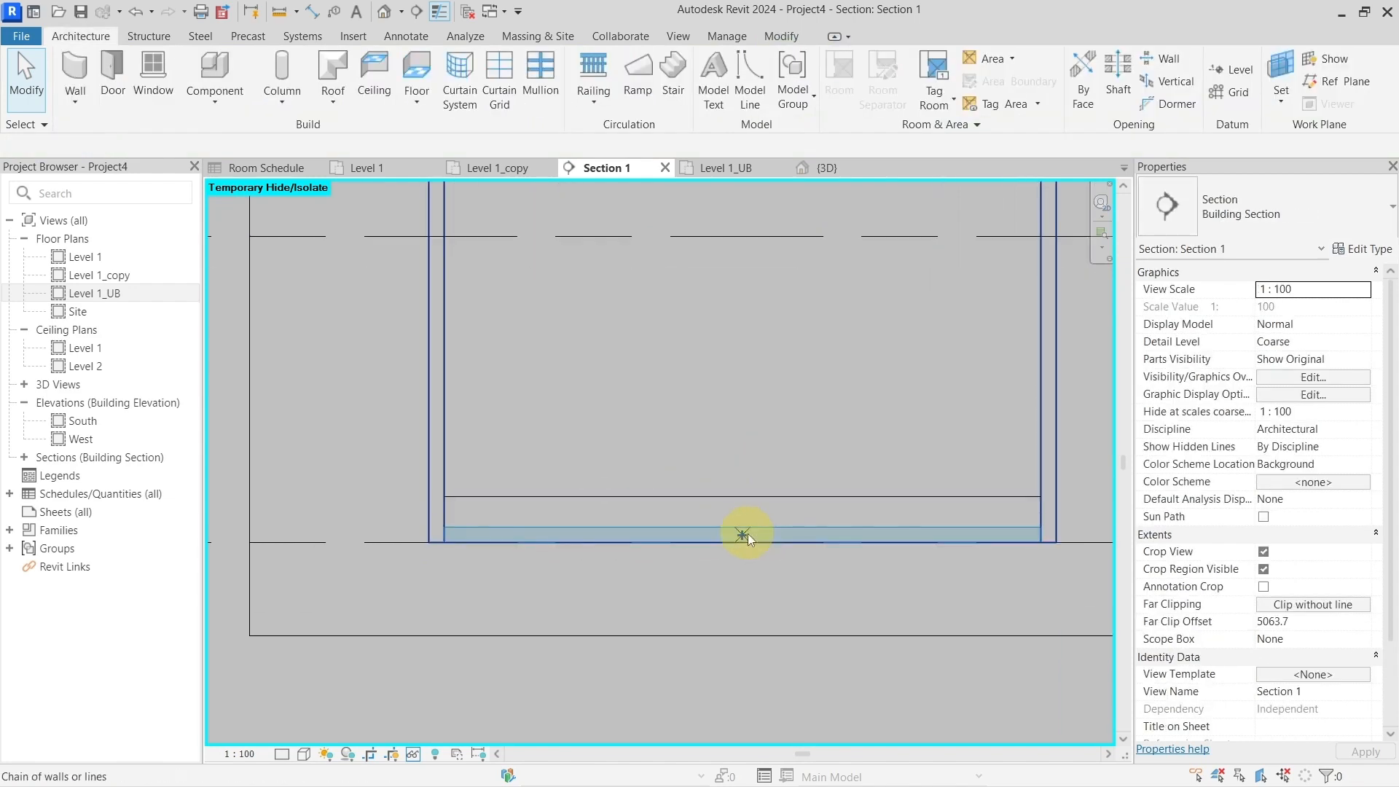
# Try a base offset of 70 on the room, then discard it after the error
pyautogui.click(743, 535)
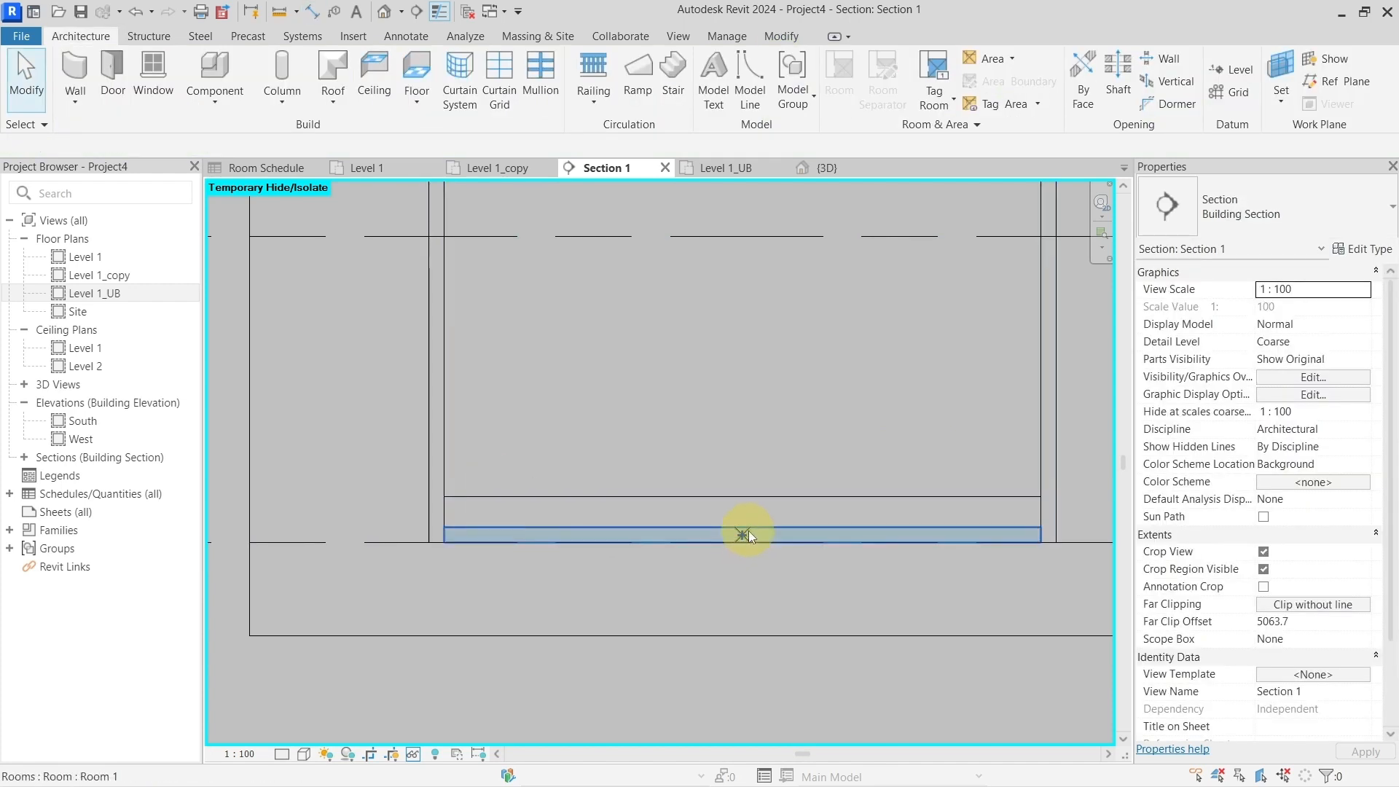
pyautogui.click(742, 535)
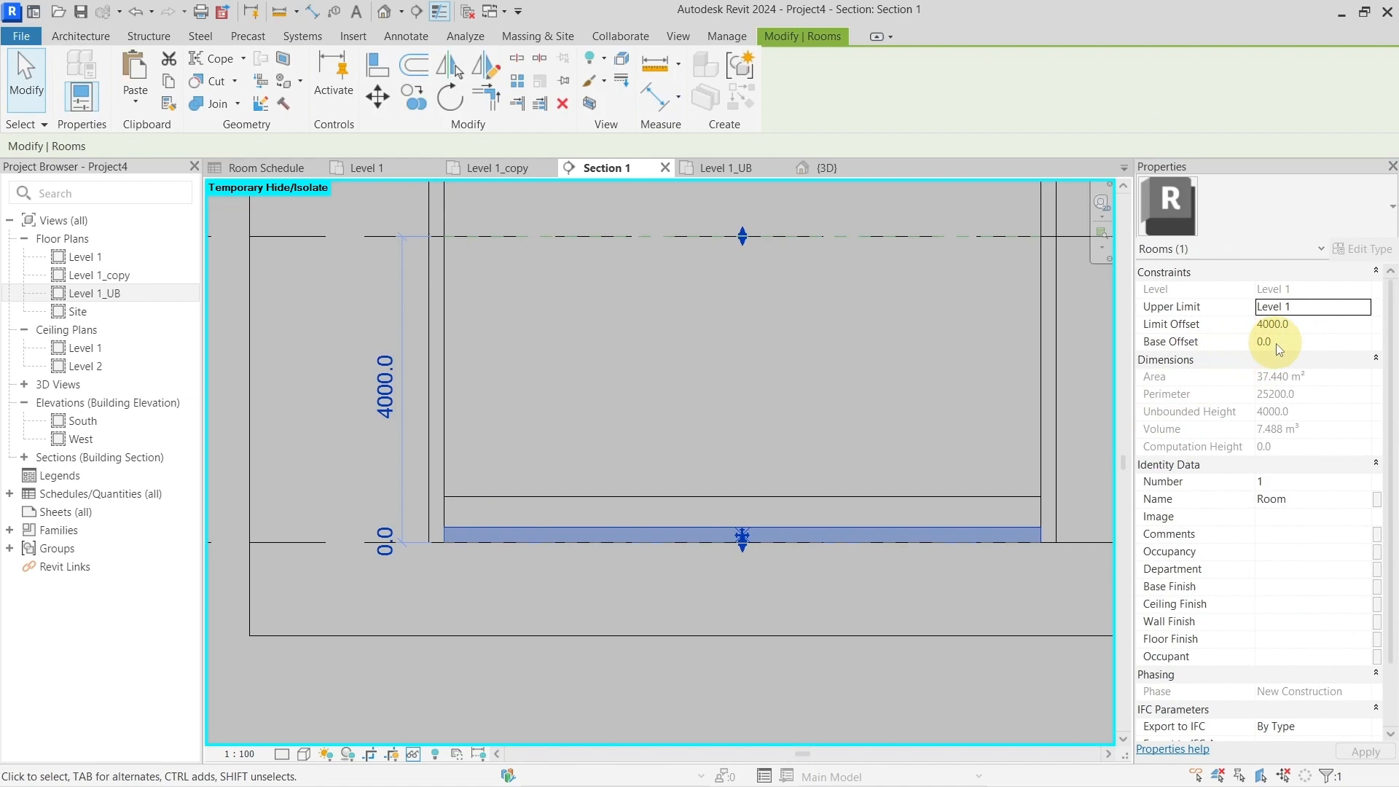
pyautogui.write('70')
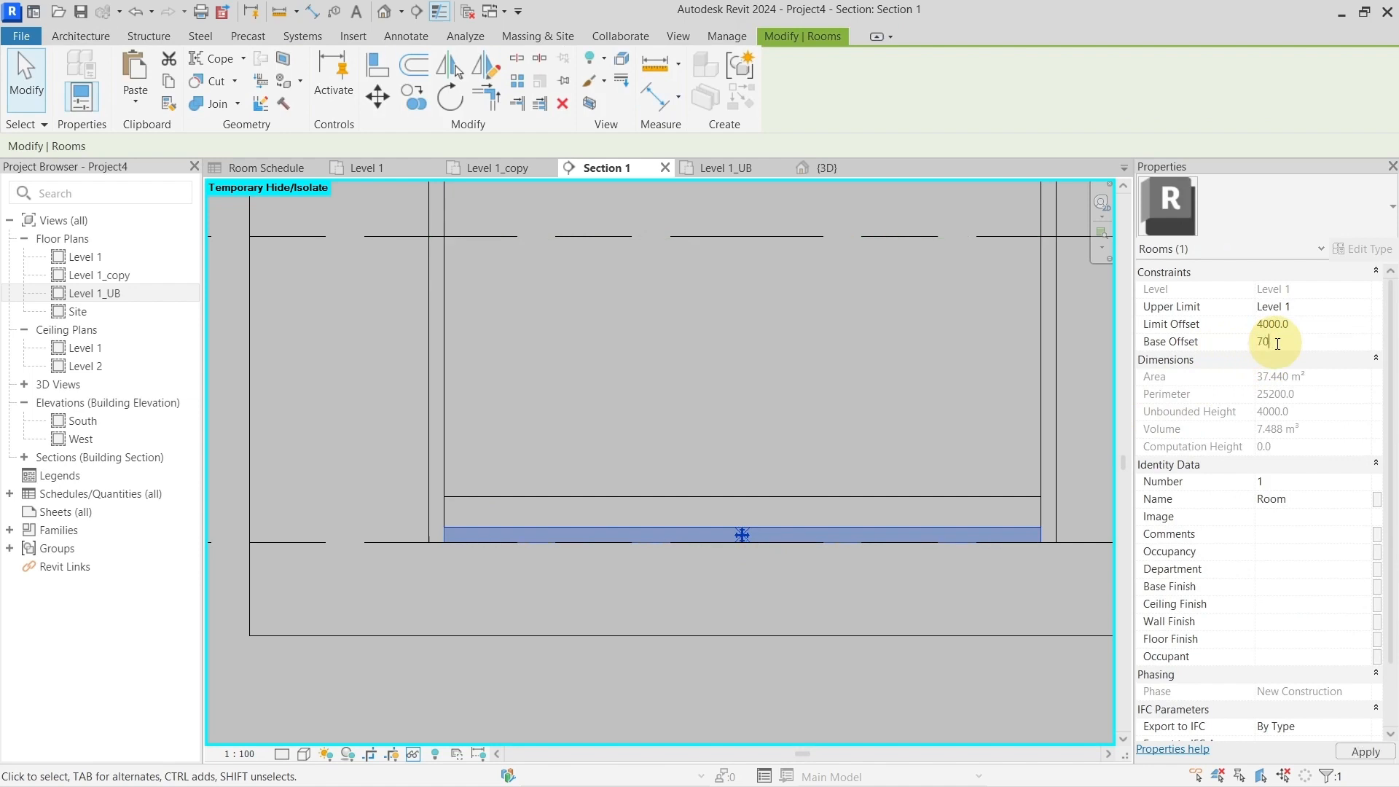
pyautogui.press('Enter')
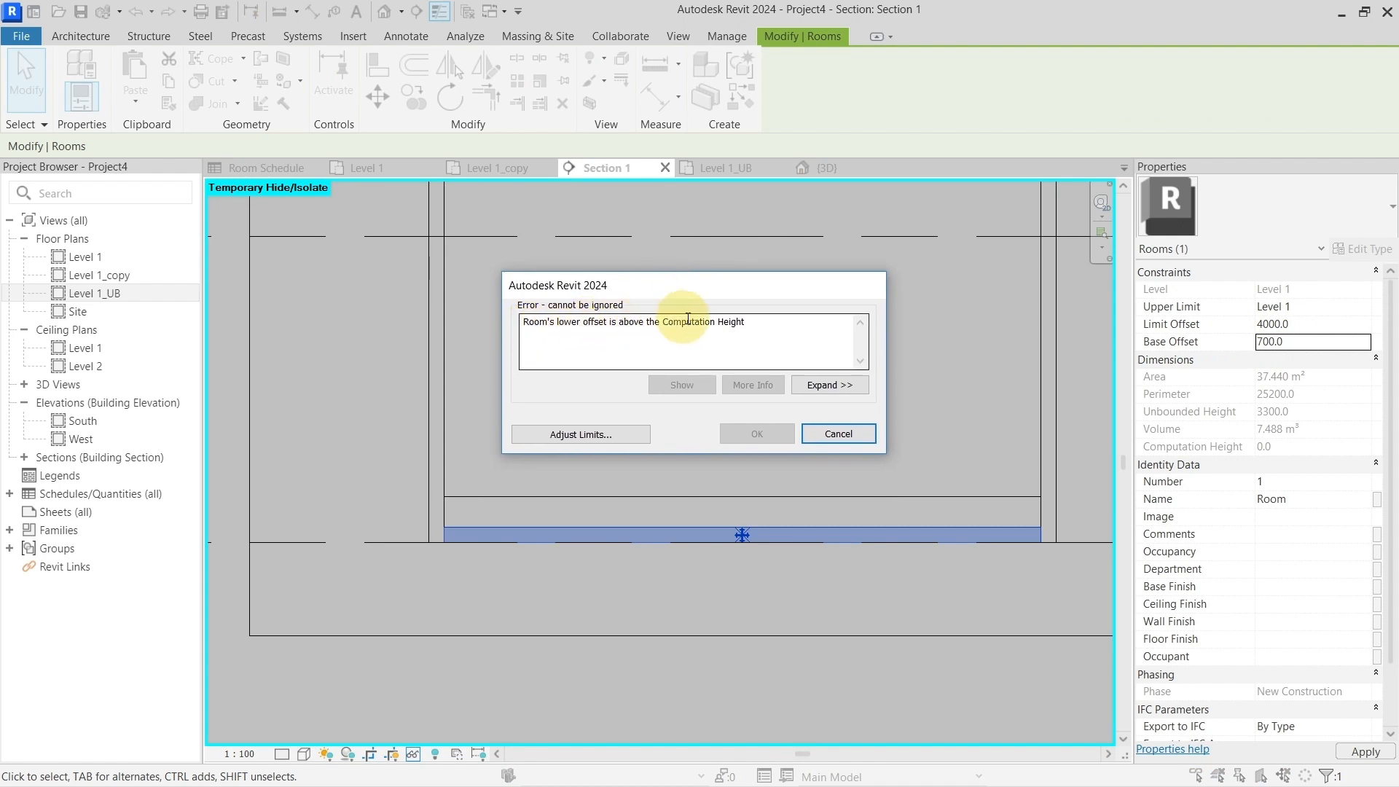
pyautogui.moveTo(809, 329)
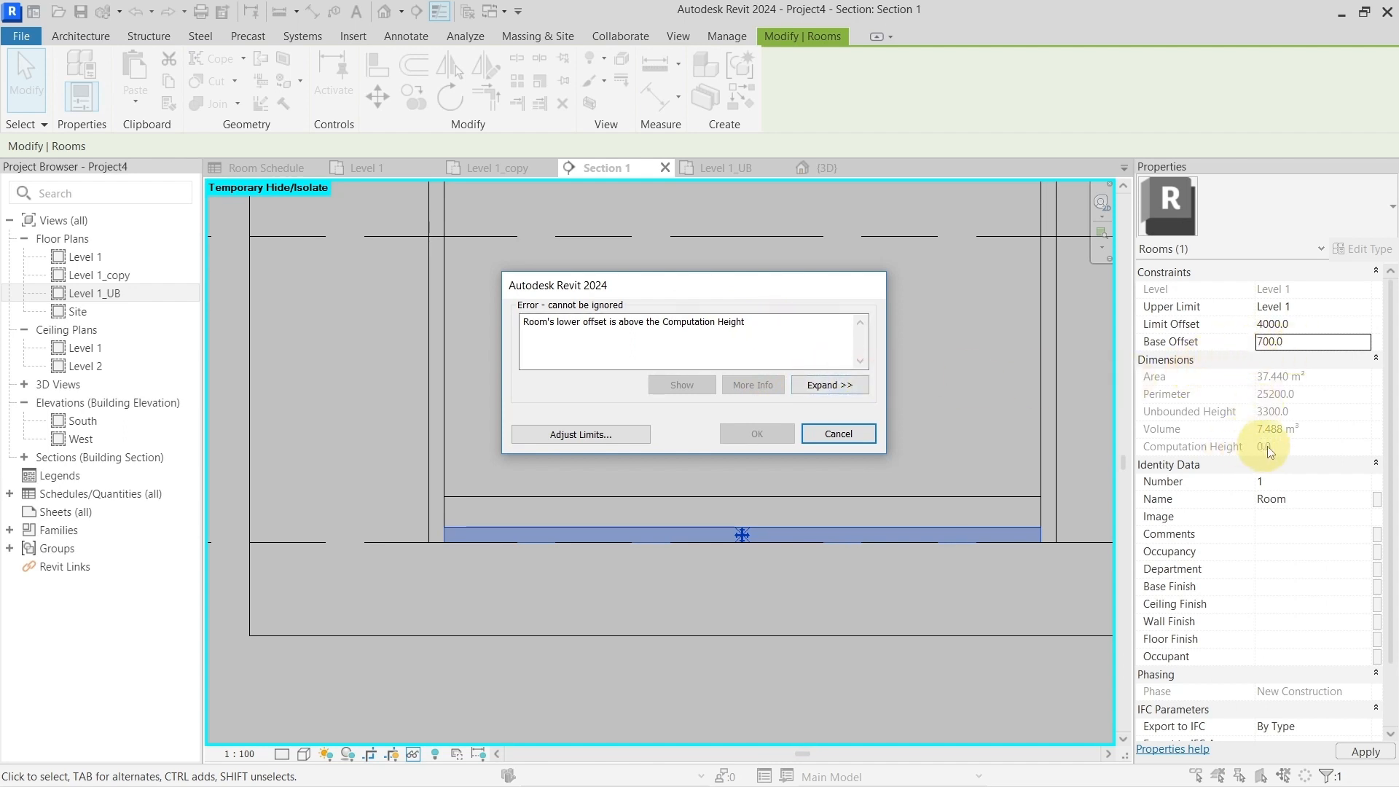
pyautogui.click(840, 434)
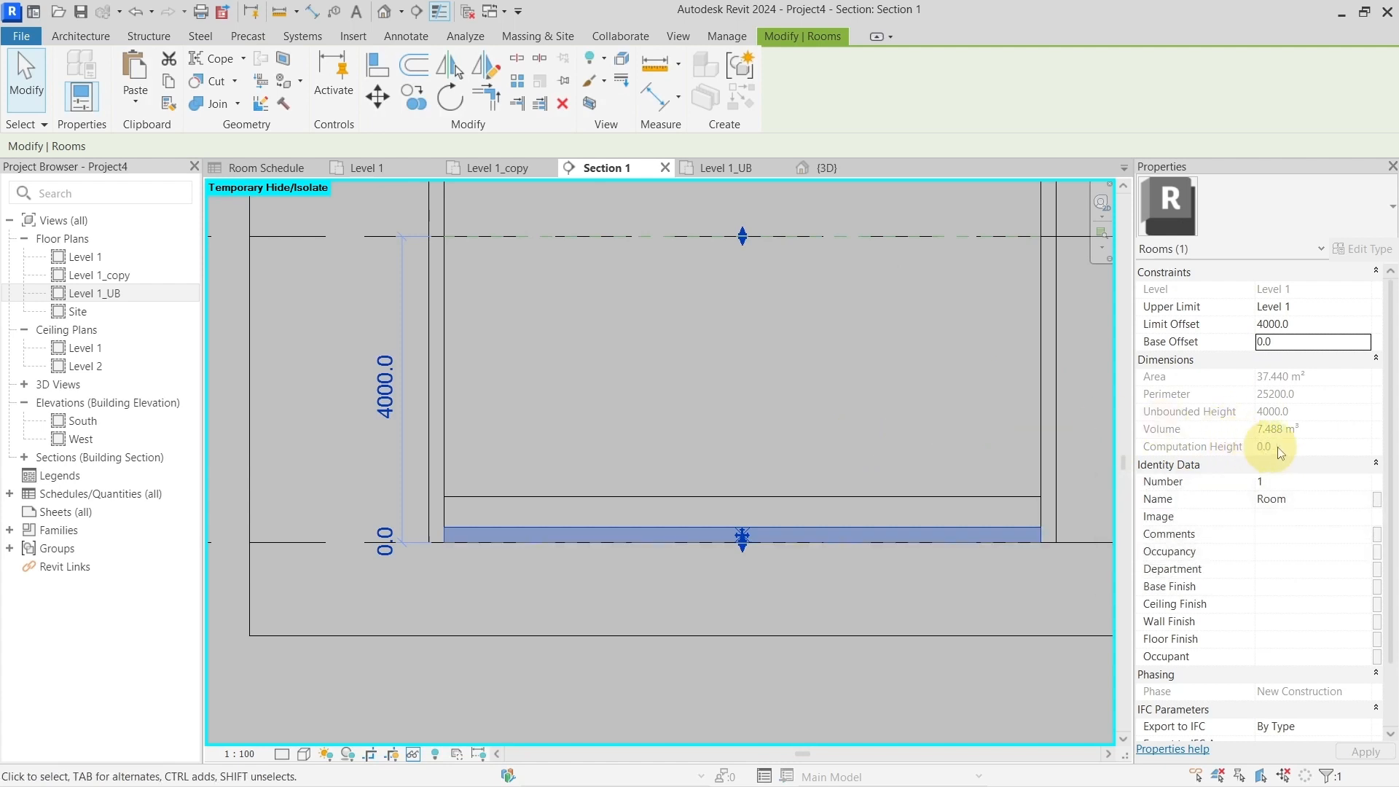
pyautogui.moveTo(1285, 452)
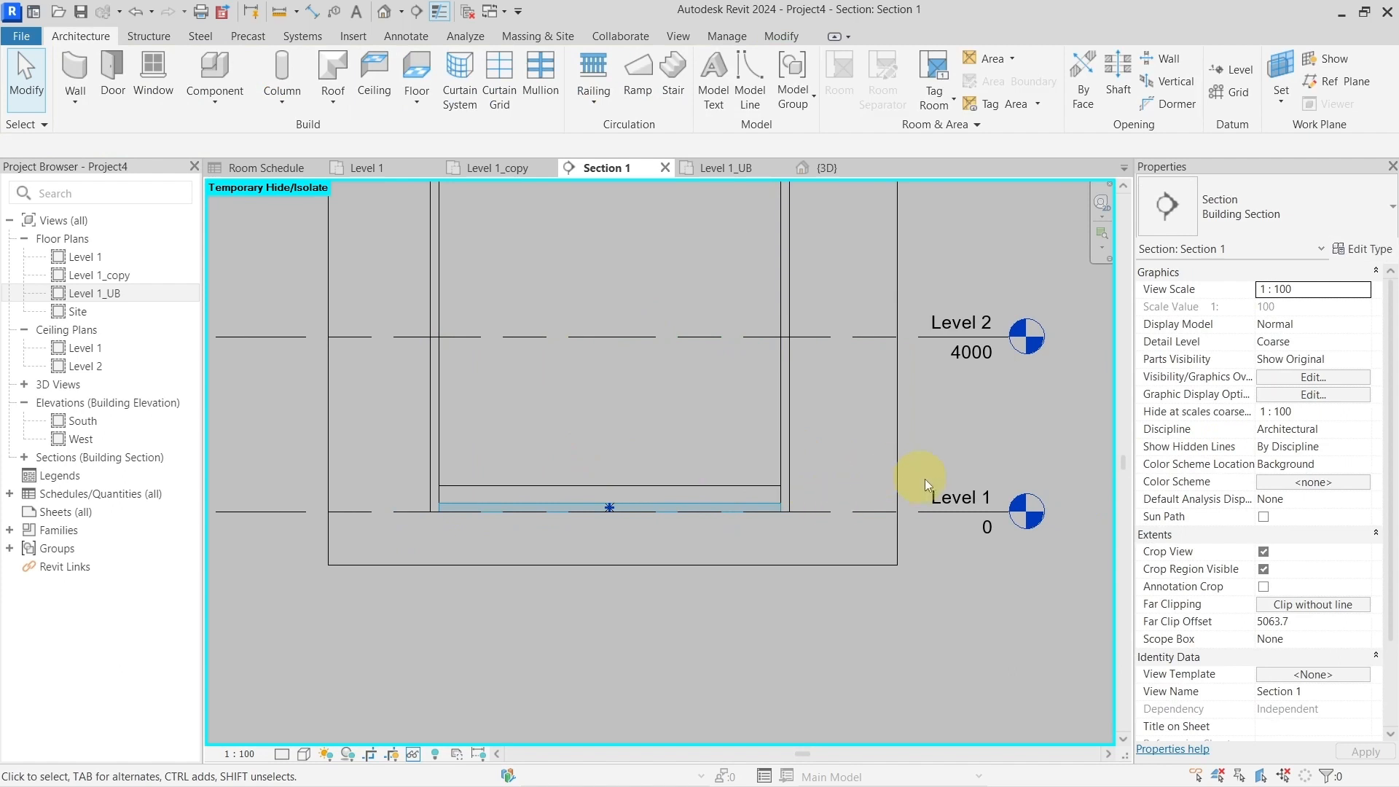
# Give the Level 1 datum a Computation Height of 700
pyautogui.click(960, 498)
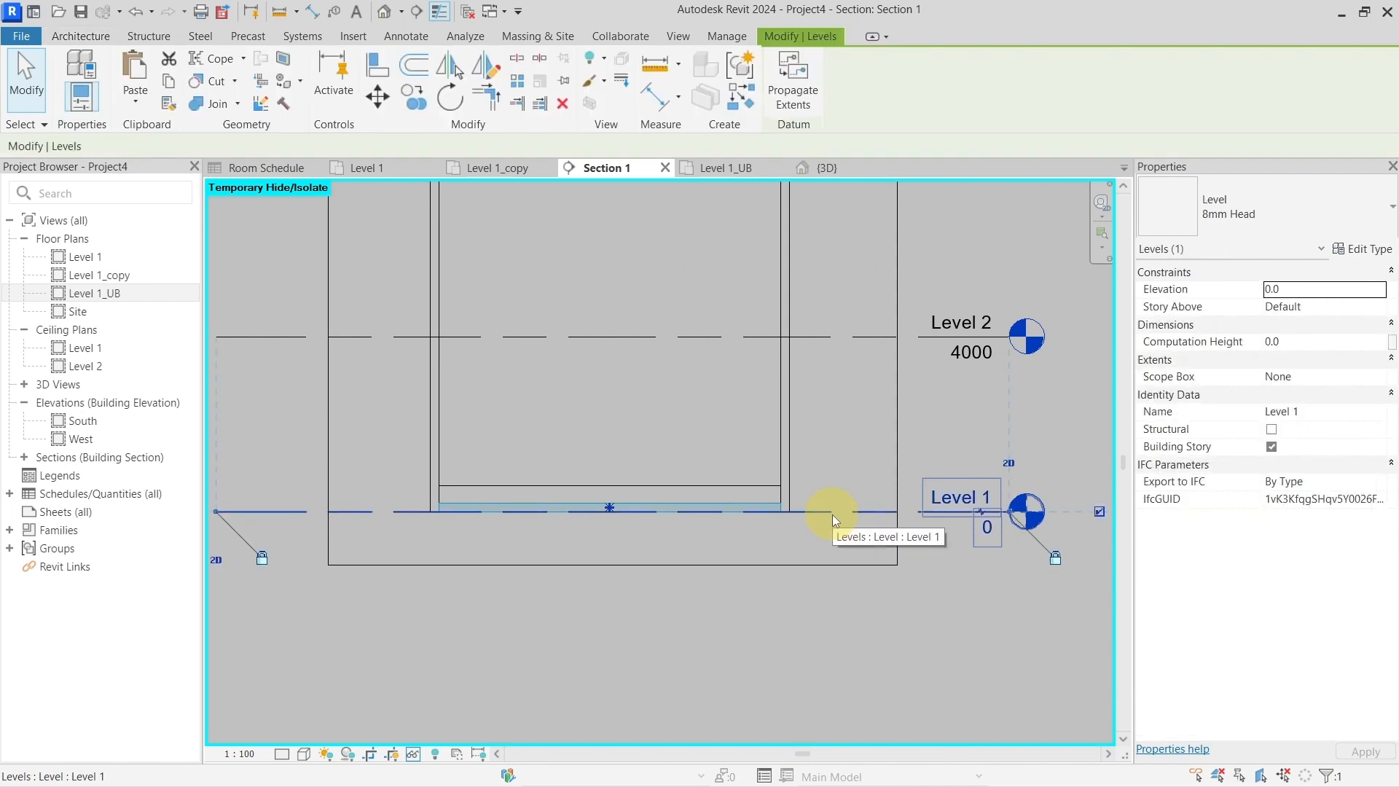
pyautogui.moveTo(1203, 345)
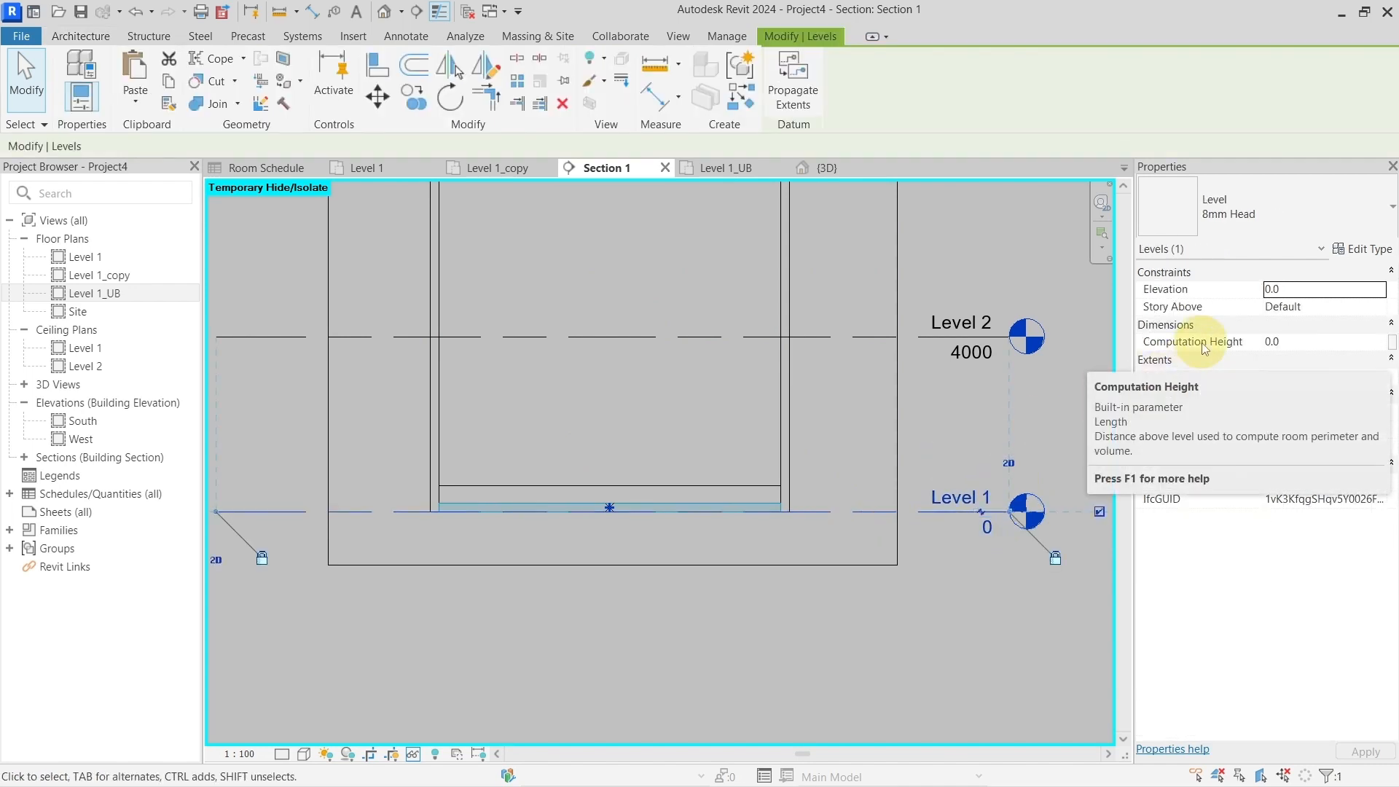
pyautogui.moveTo(1233, 344)
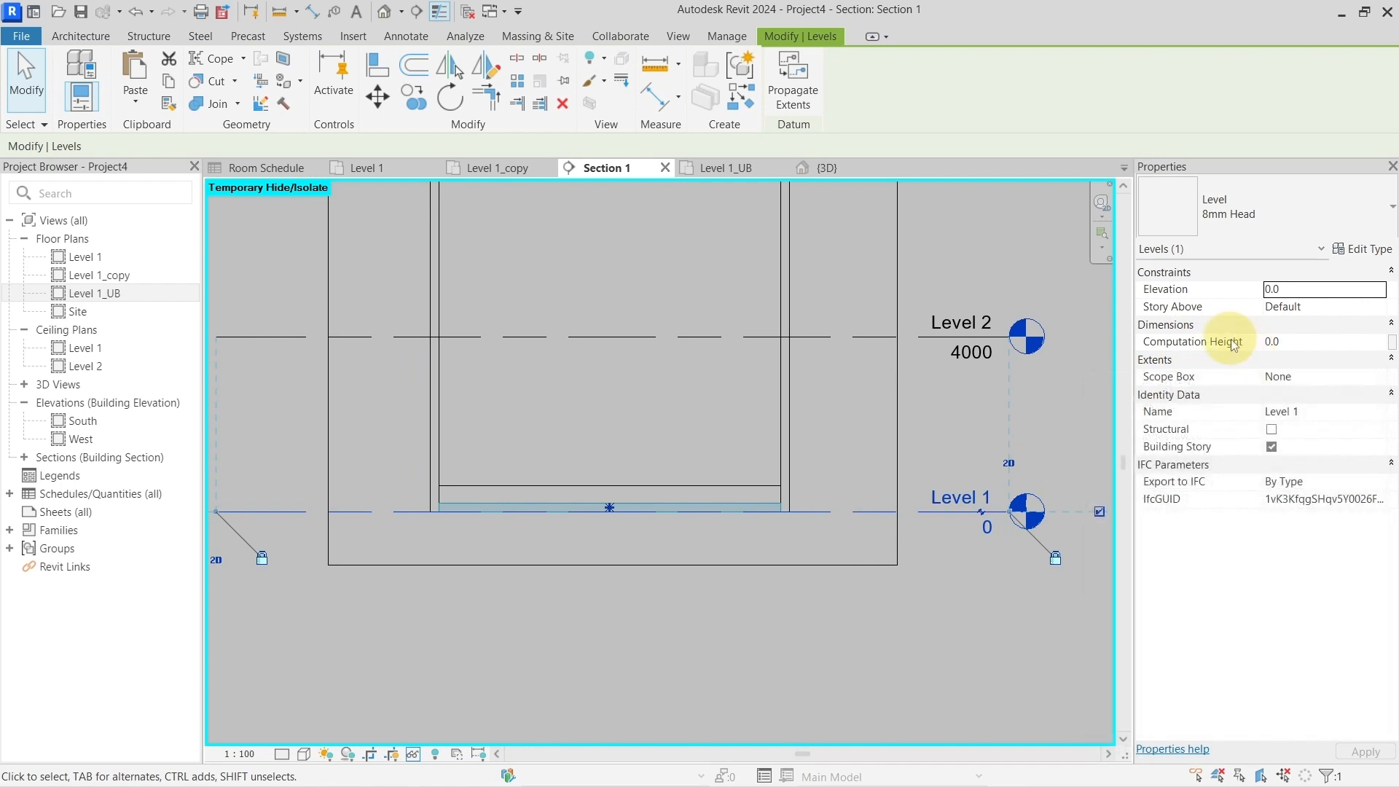
pyautogui.moveTo(1221, 342)
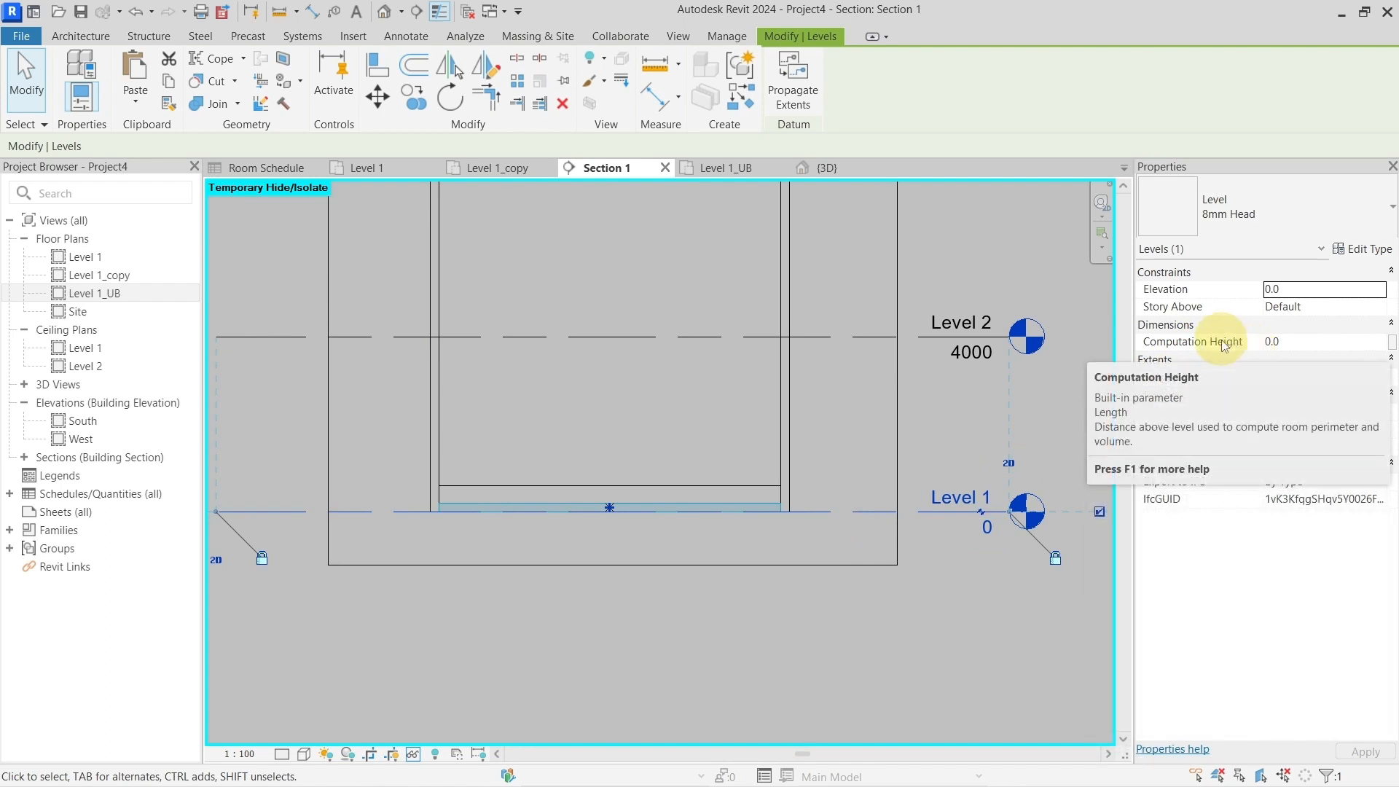
pyautogui.moveTo(1221, 344)
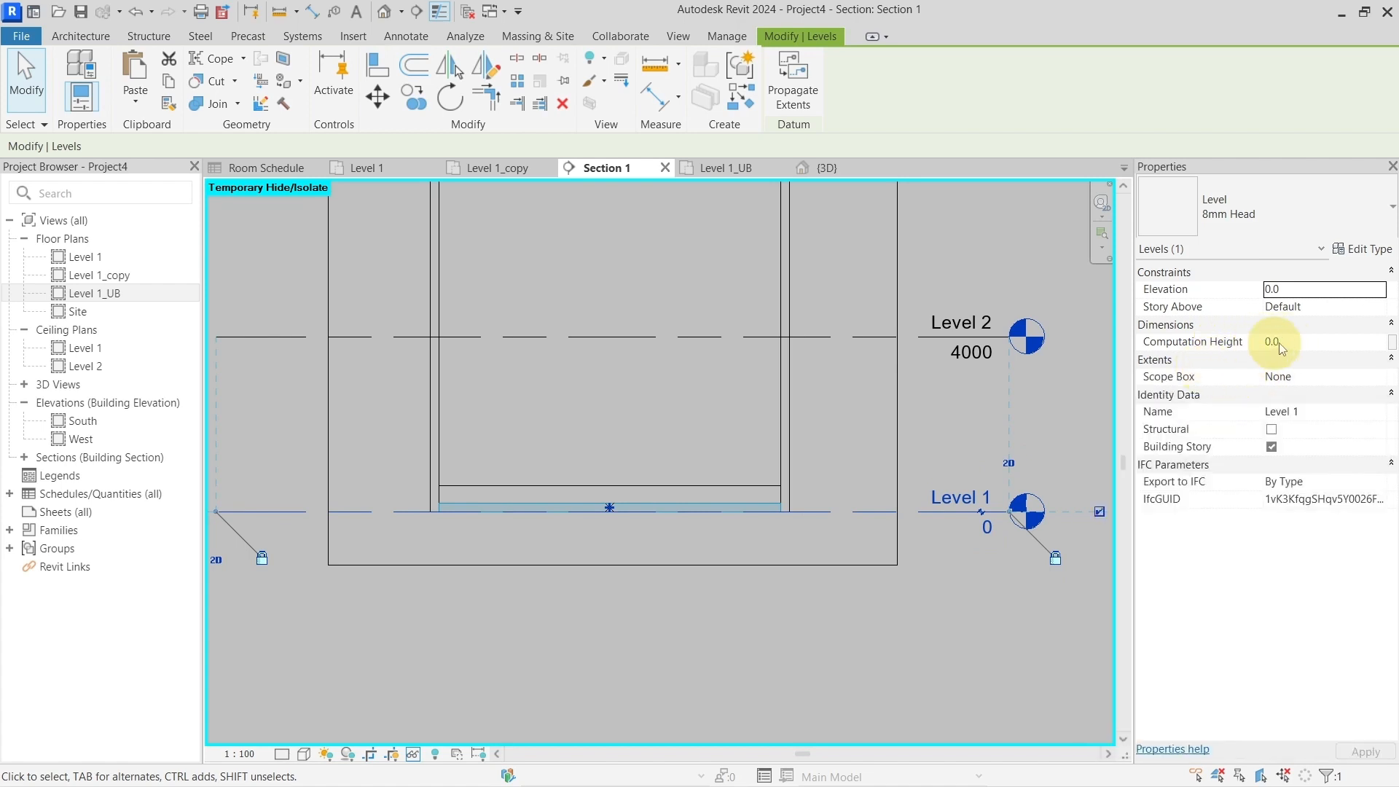
pyautogui.write('700')
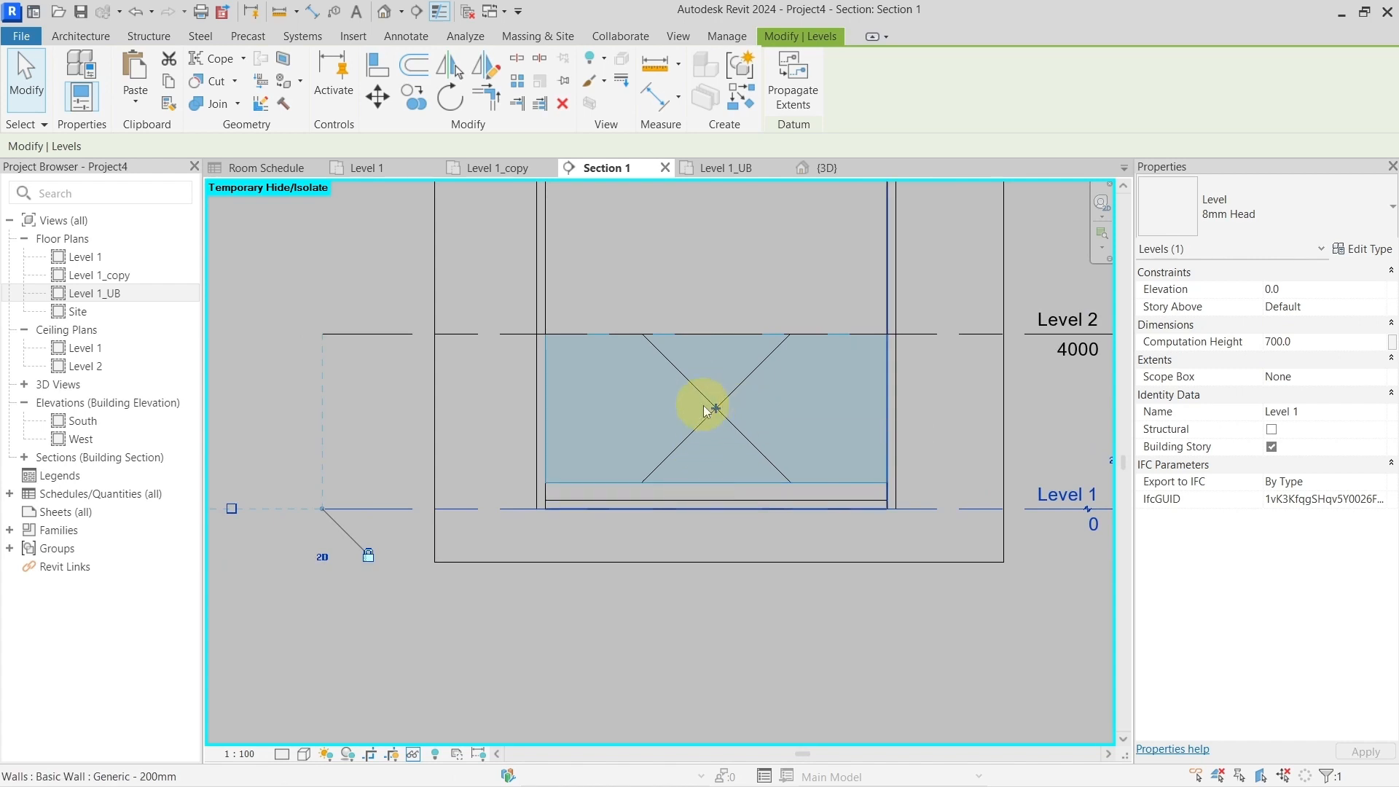
# Check the room's computed values: 127.296 m³ volume at 700 computation height
pyautogui.click(714, 408)
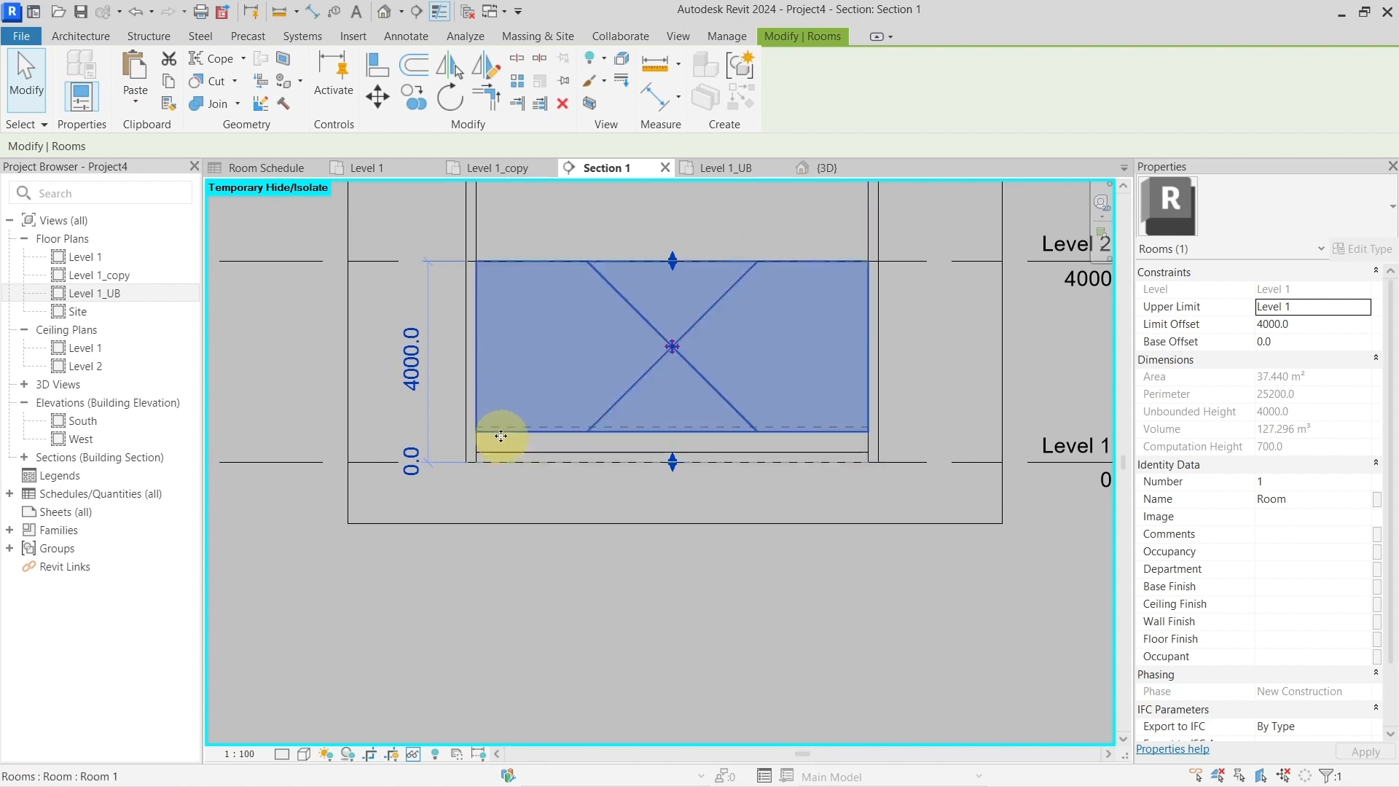
pyautogui.moveTo(722, 362)
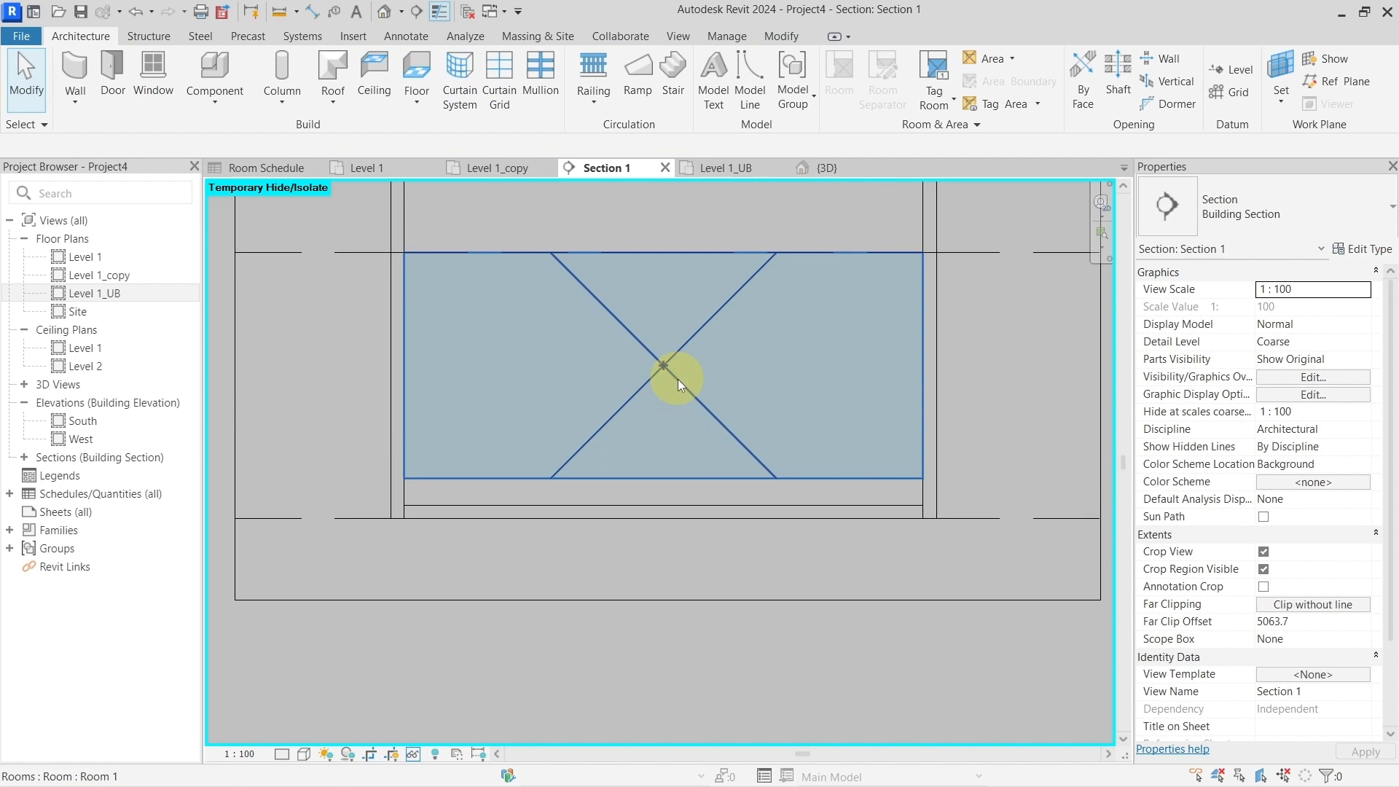
pyautogui.click(663, 366)
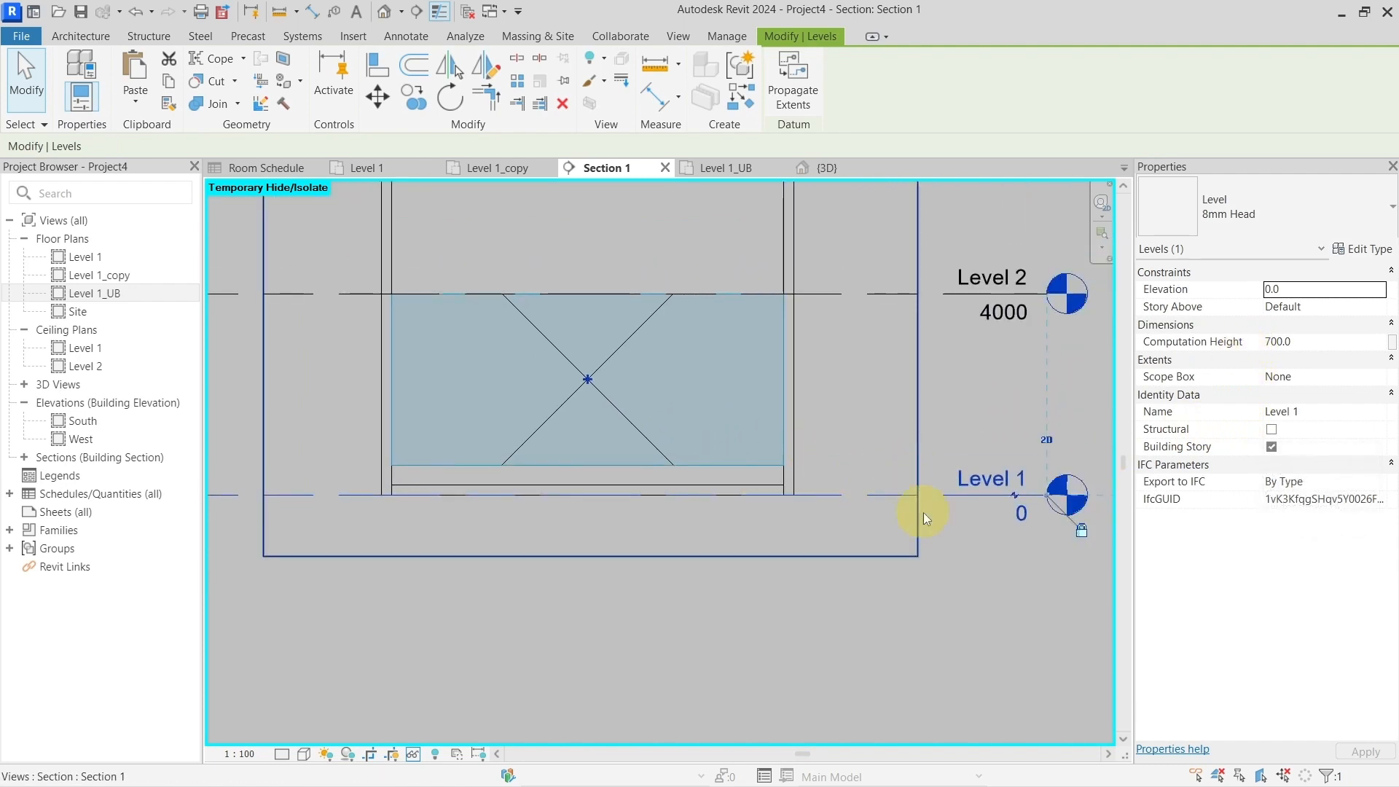
pyautogui.moveTo(892, 525)
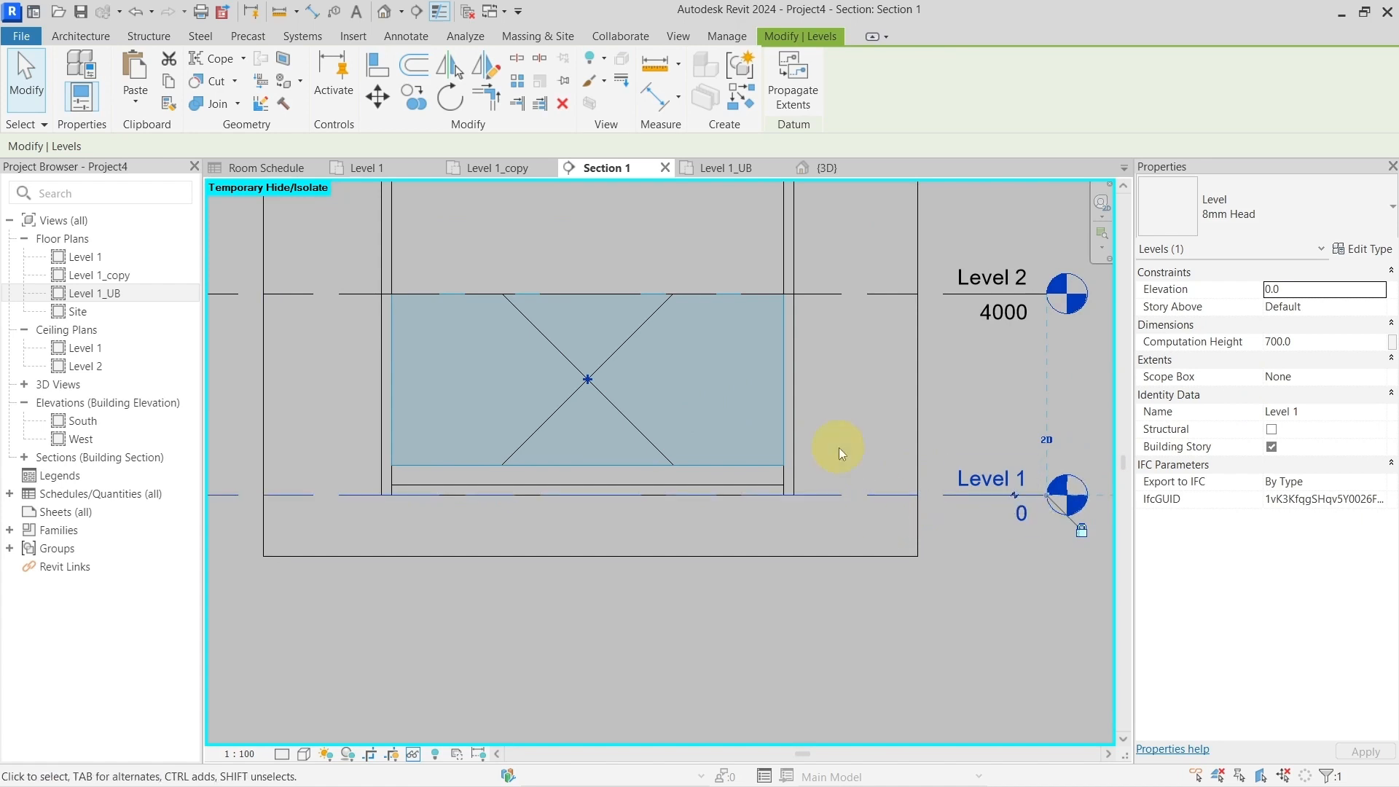
pyautogui.moveTo(861, 494)
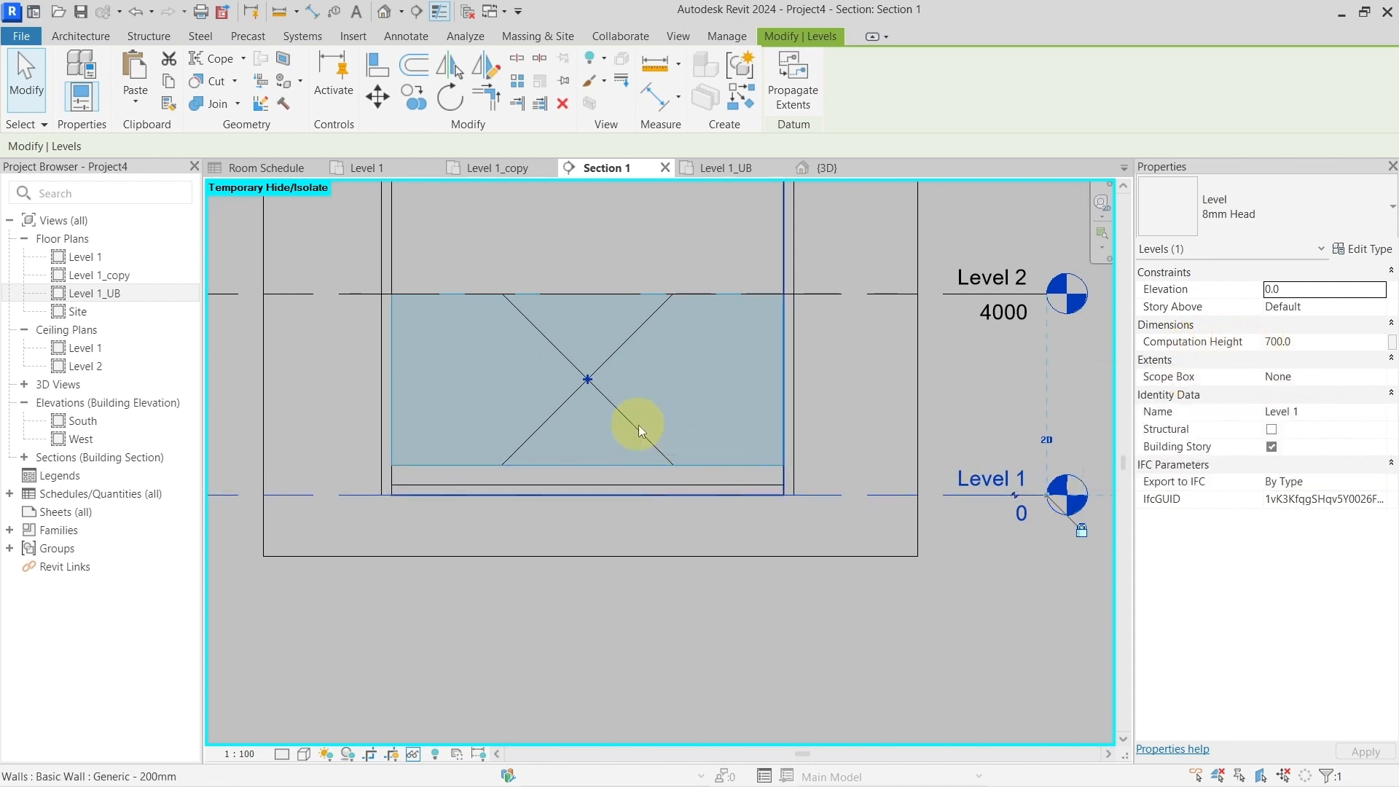
pyautogui.moveTo(638, 426)
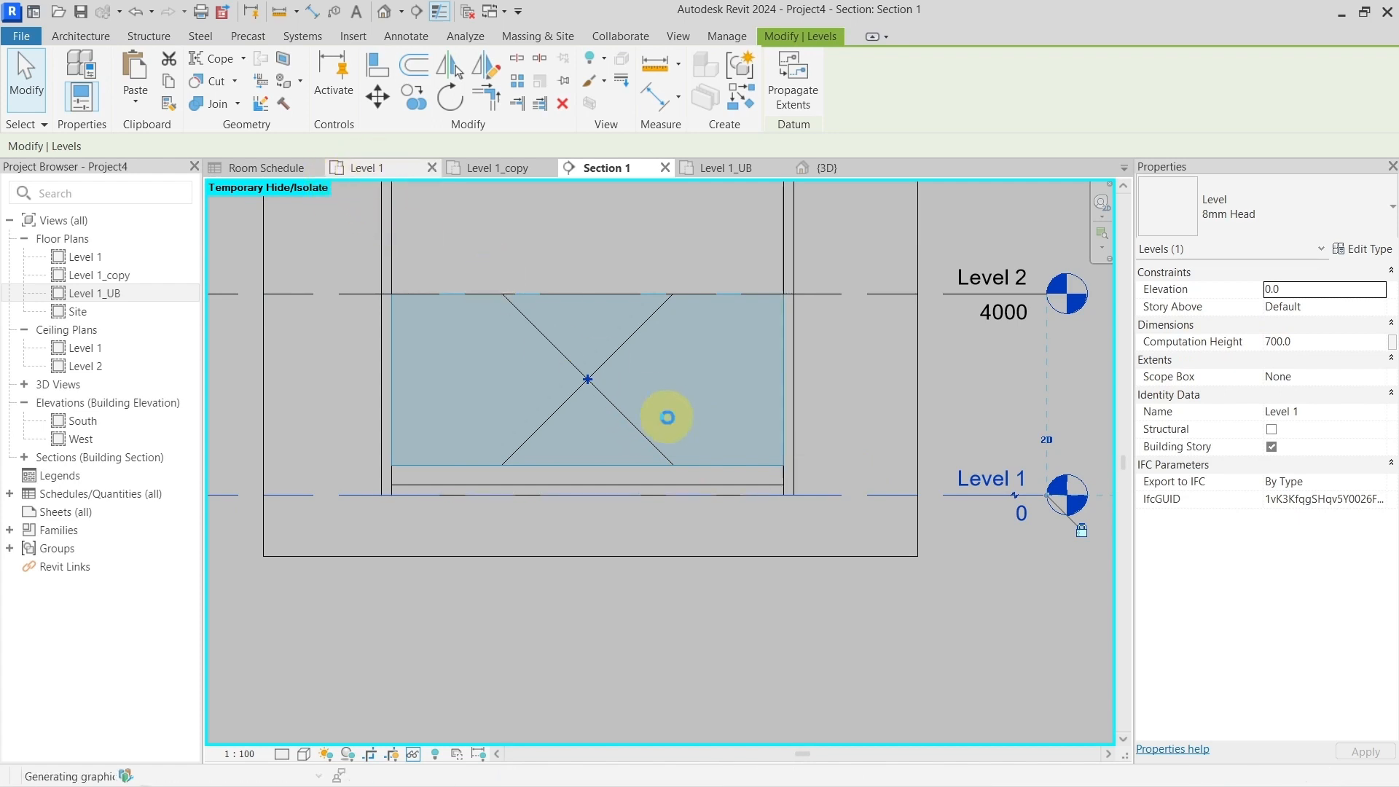
# Look over the room tags on the Level 1 floor plan
pyautogui.click(367, 167)
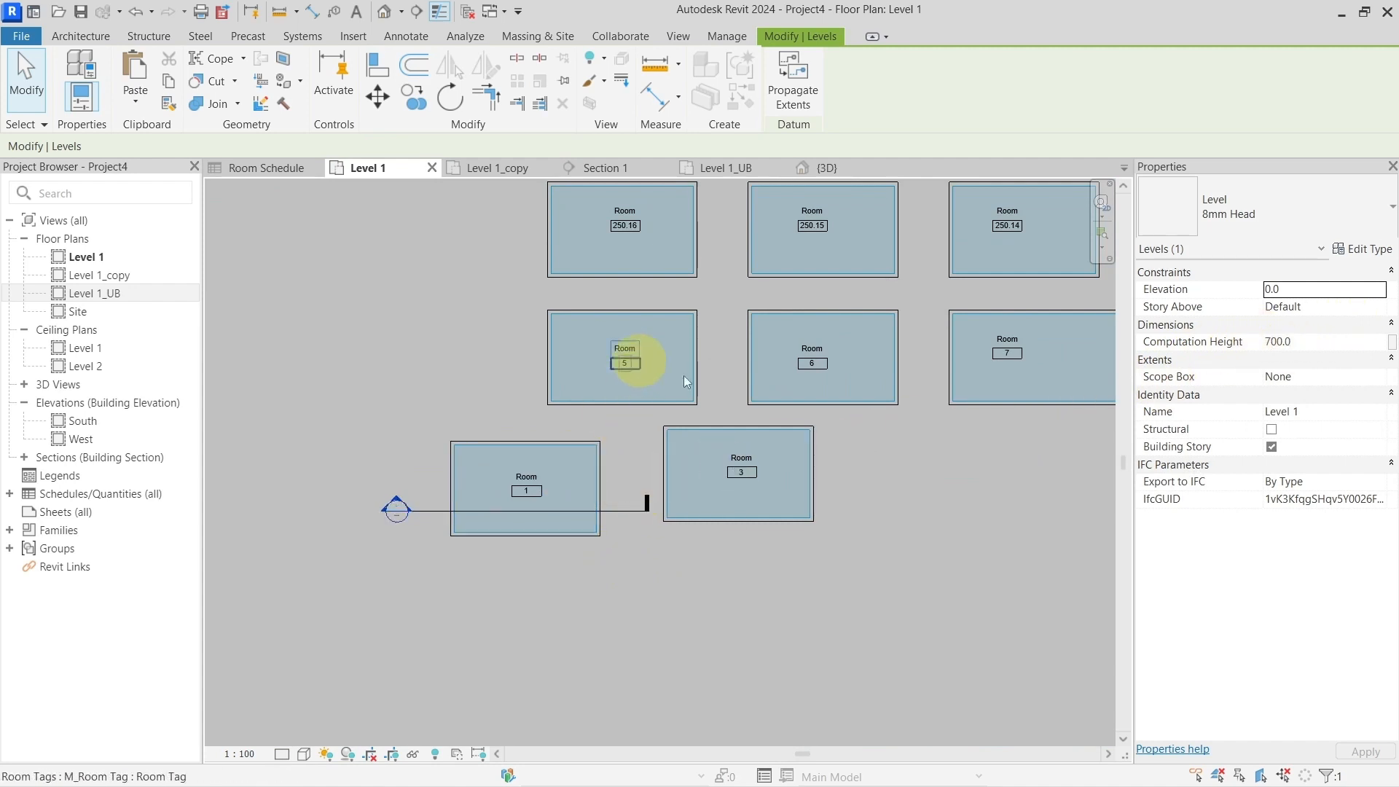
pyautogui.moveTo(1007, 356)
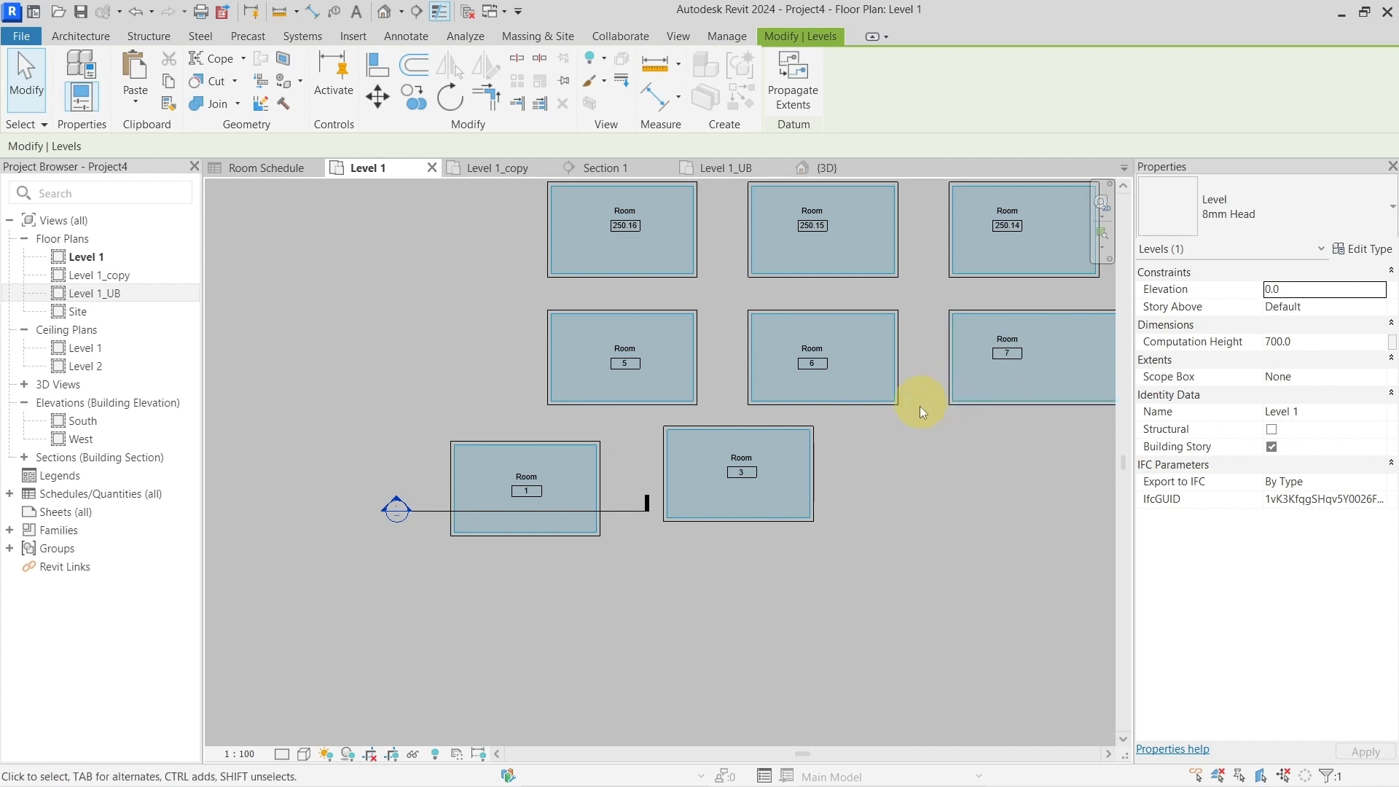
pyautogui.moveTo(921, 416)
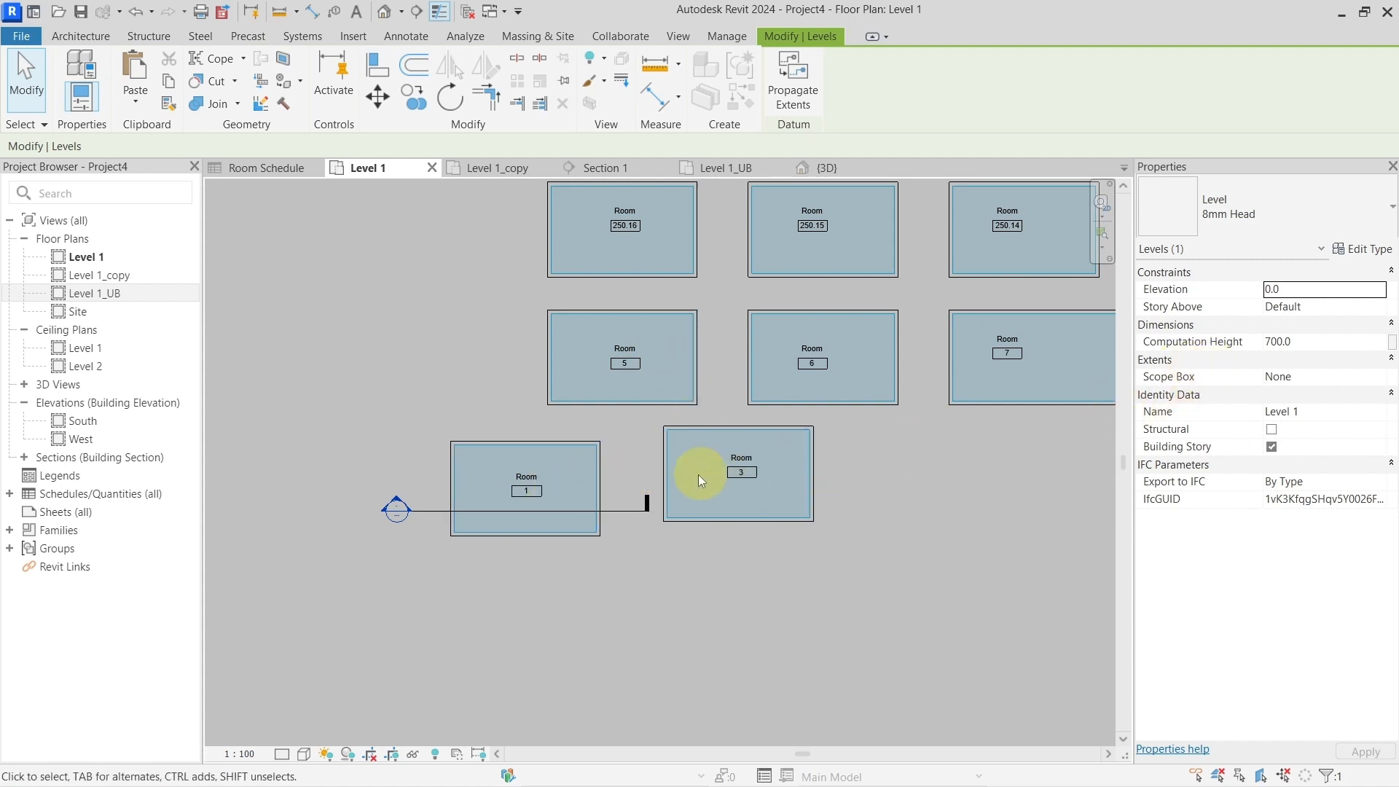
pyautogui.moveTo(1249, 349)
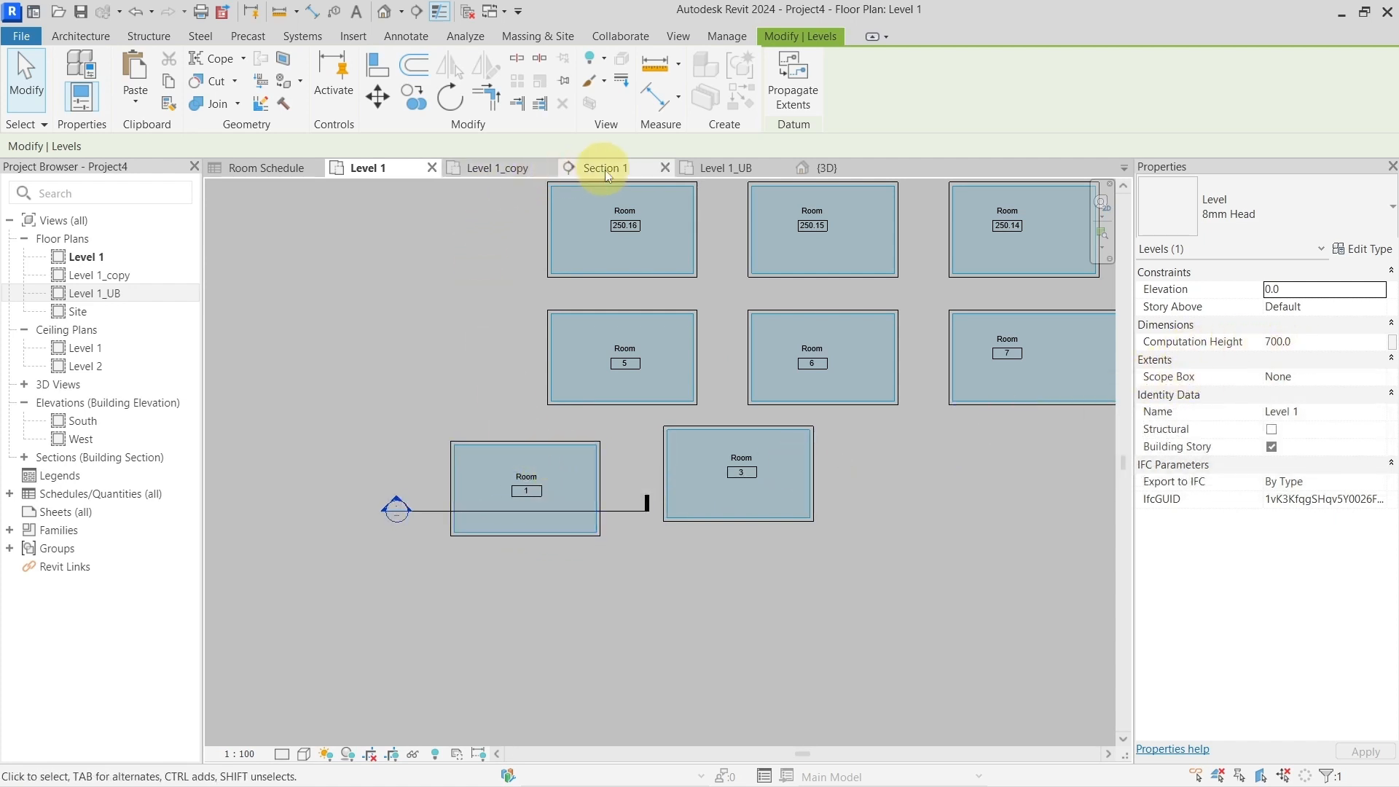
# Select the room's 200 mm left wall in Section 1 to reach its cross-section options
pyautogui.click(606, 167)
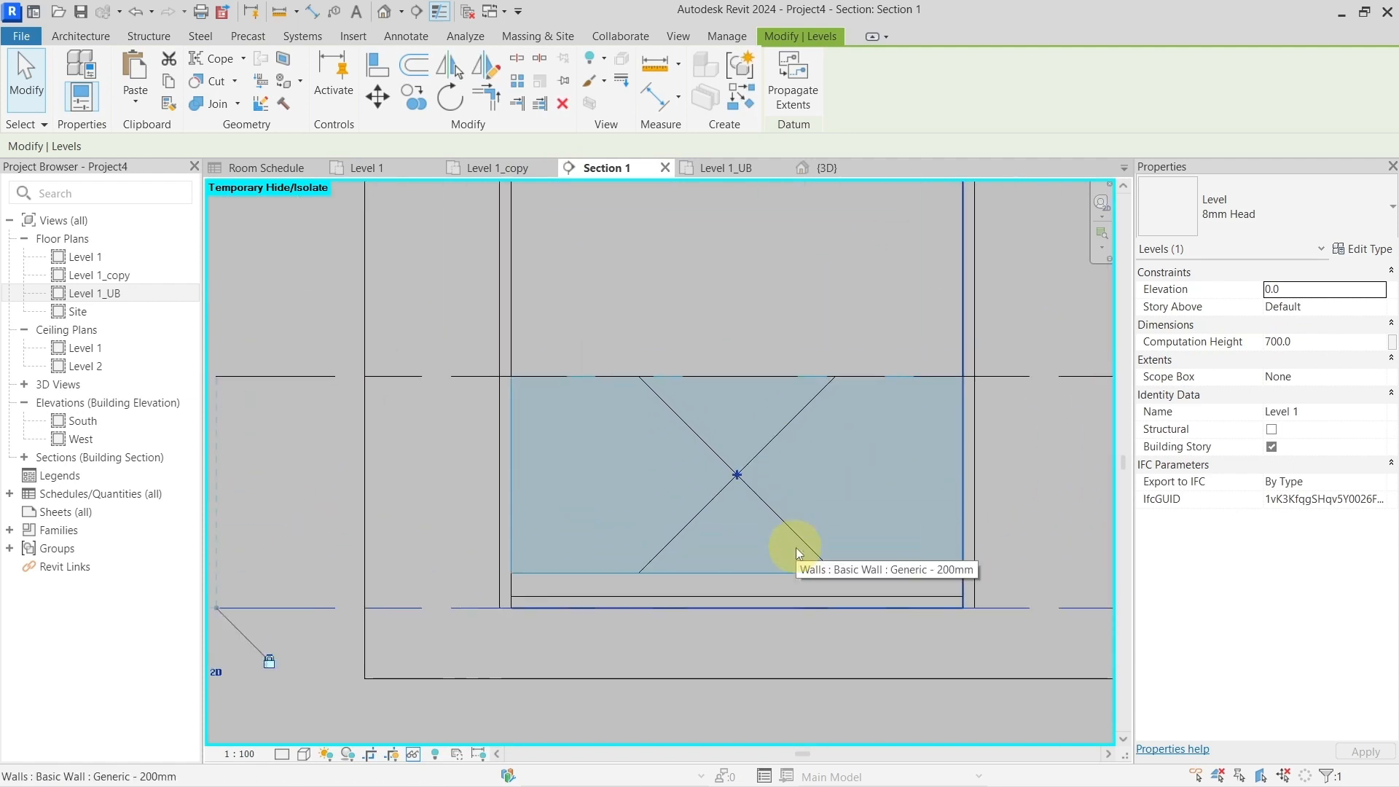
pyautogui.moveTo(897, 492)
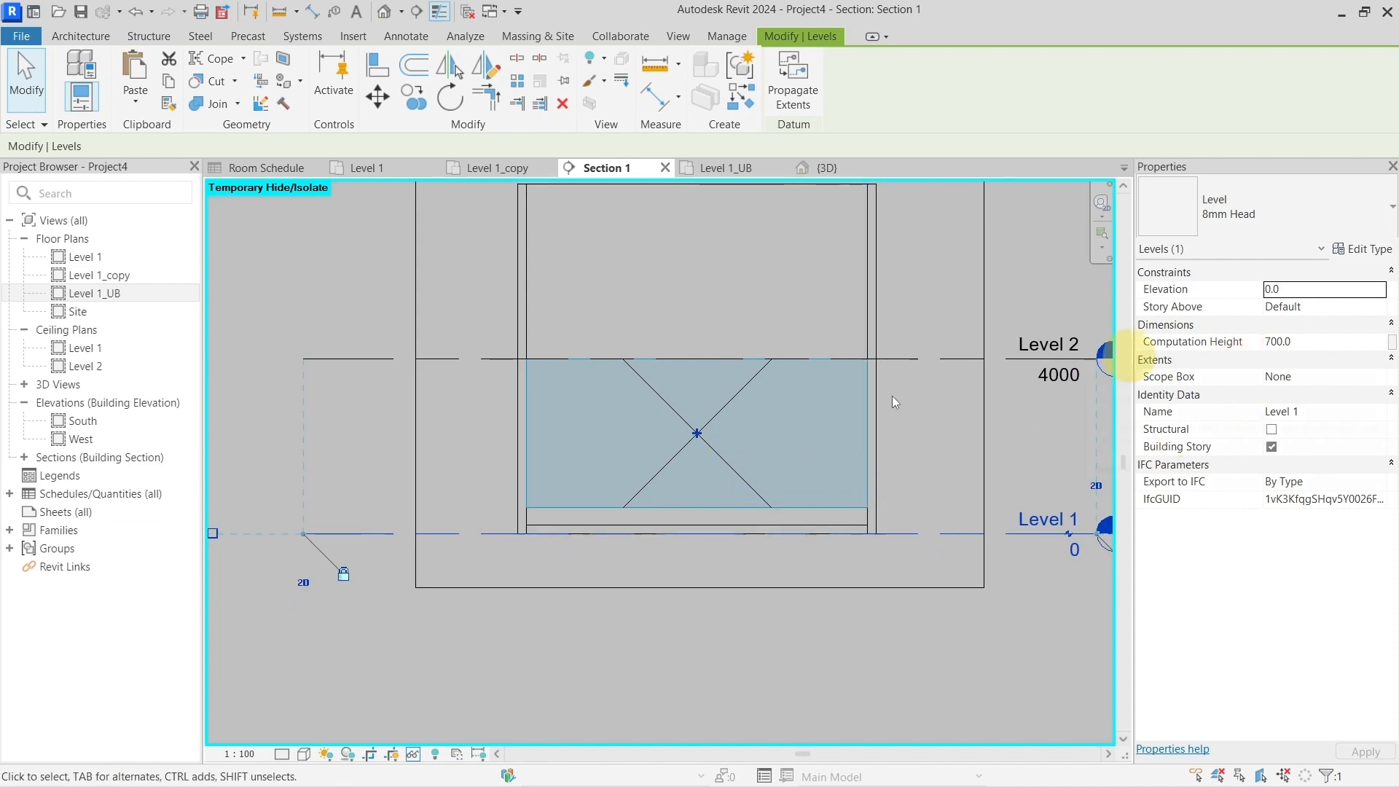
pyautogui.click(576, 516)
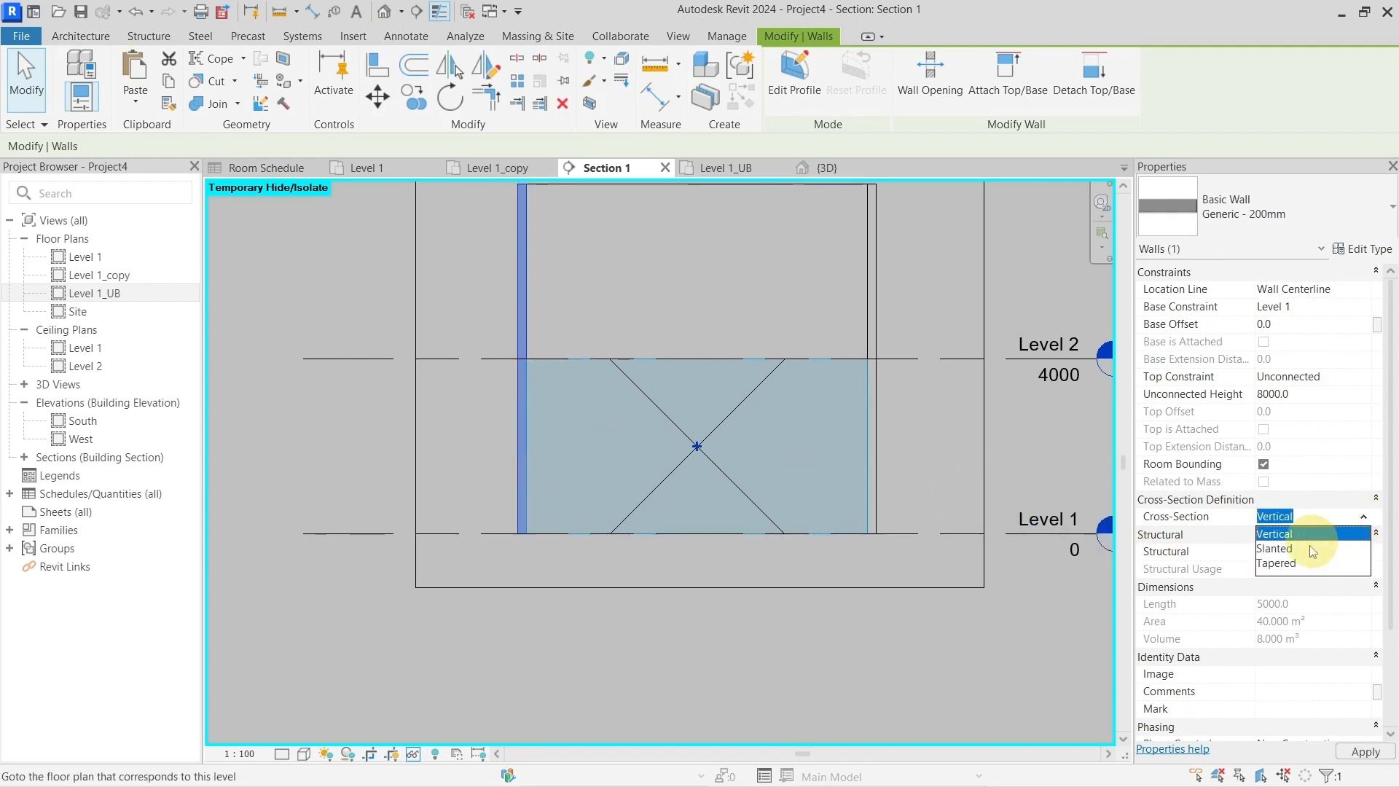
# Make the left wall Slanted so the room boundary follows it, ready for a detail line
pyautogui.click(1274, 548)
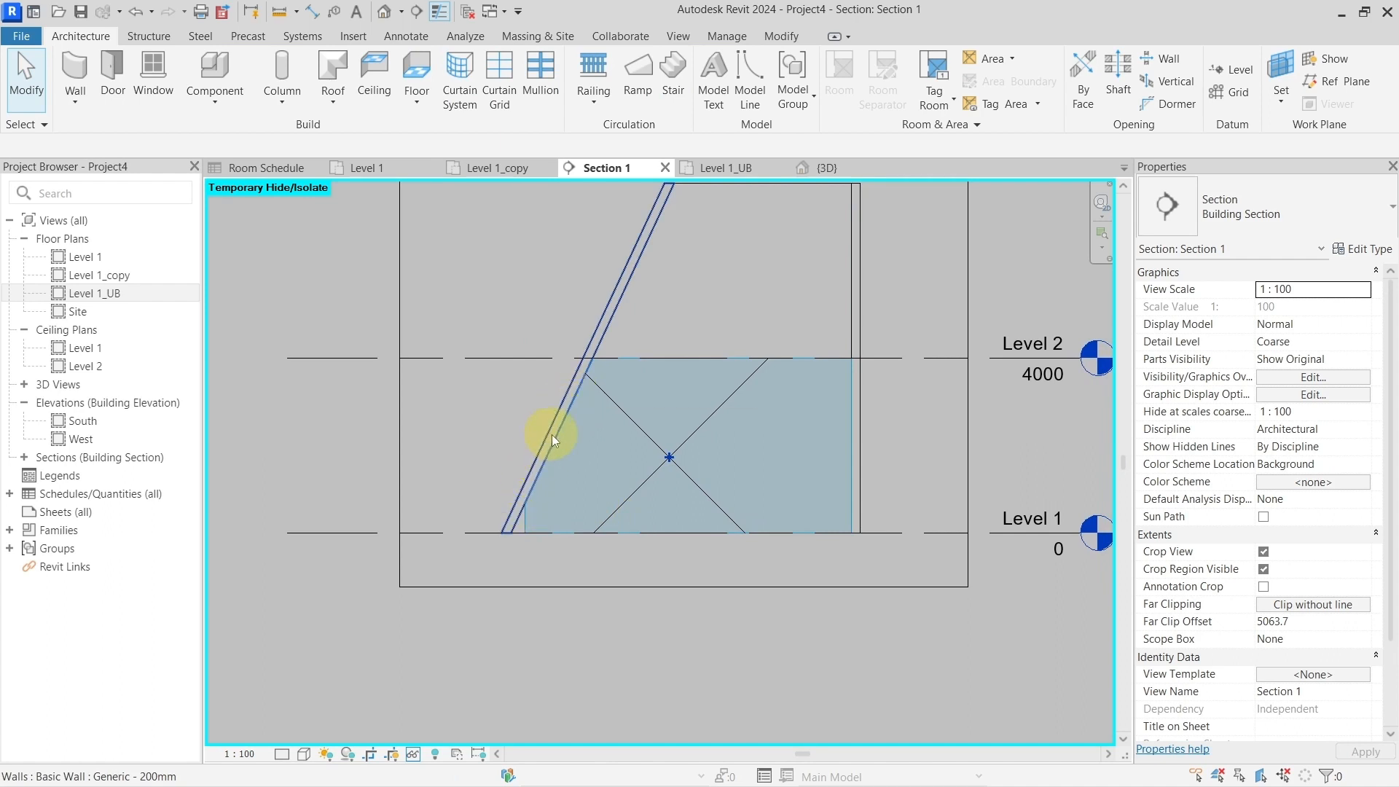
pyautogui.moveTo(665, 455)
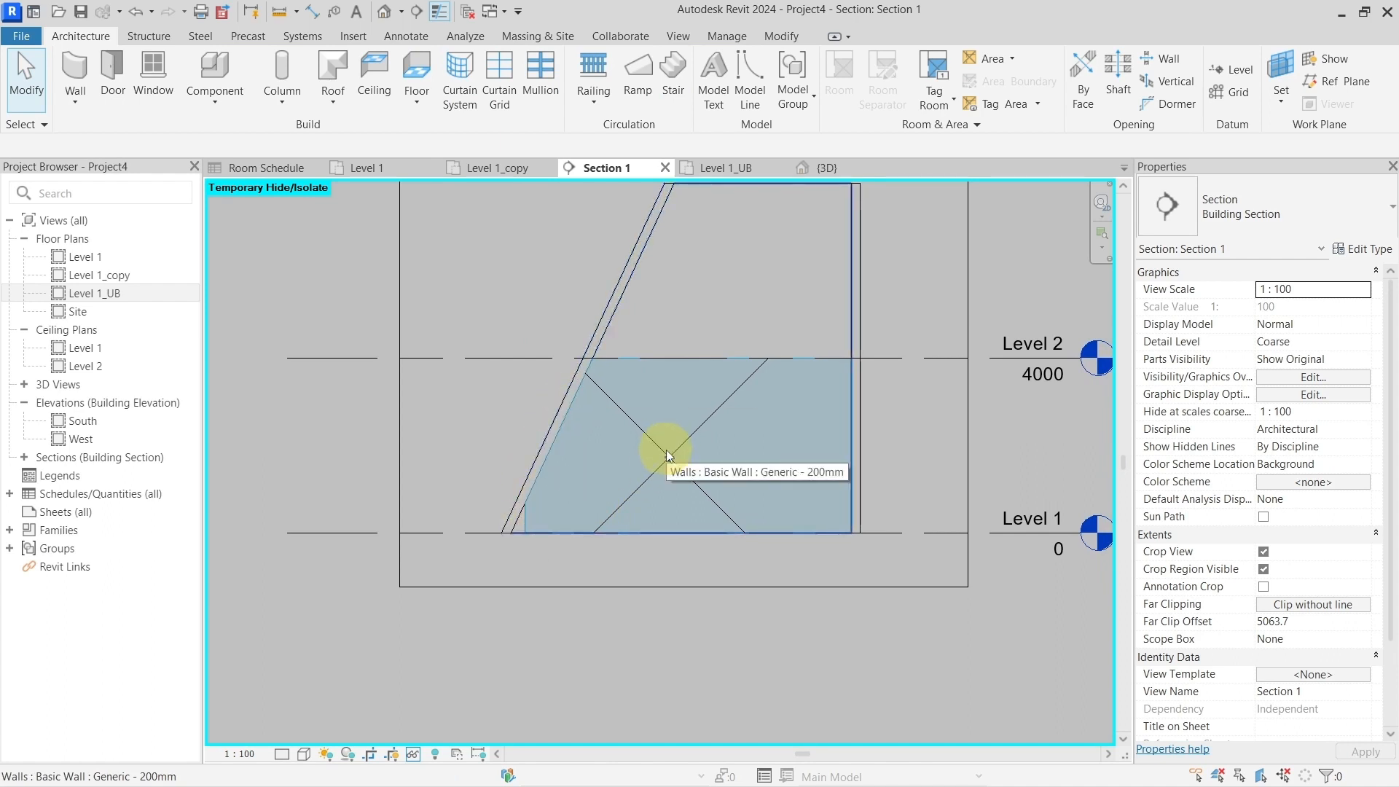
pyautogui.click(666, 456)
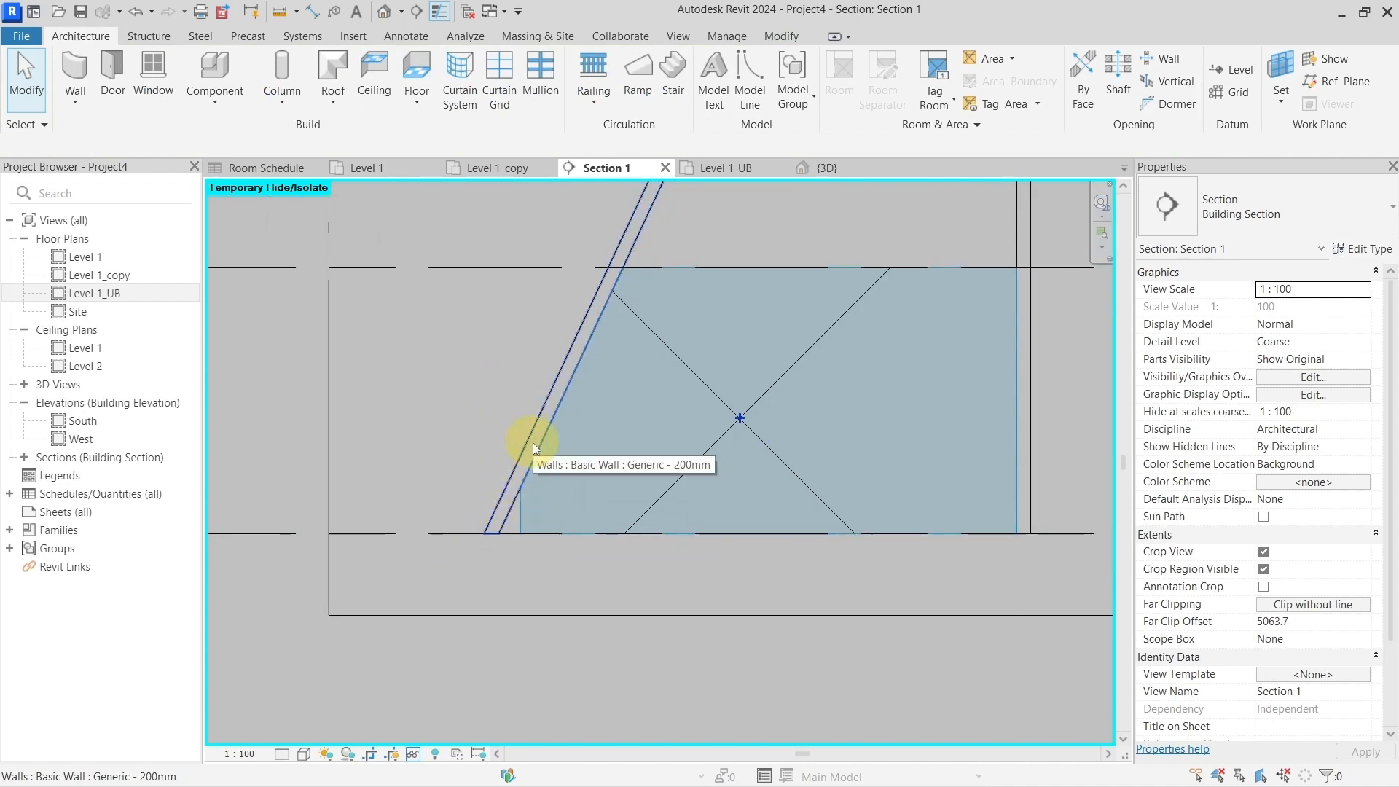
pyautogui.click(450, 533)
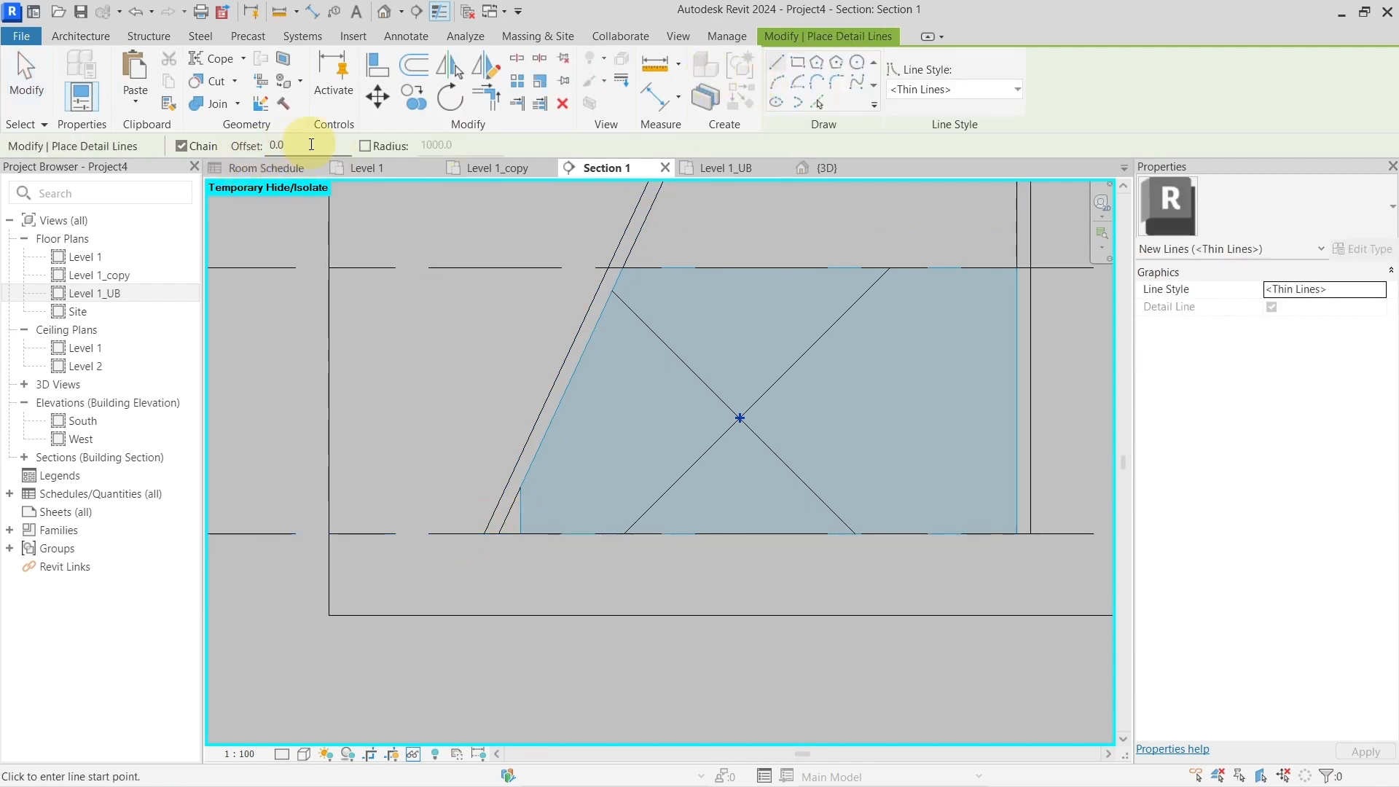
# Draw the reference detail line at offset 1200 above Level 1 and begin measuring it
pyautogui.write('1200.0')
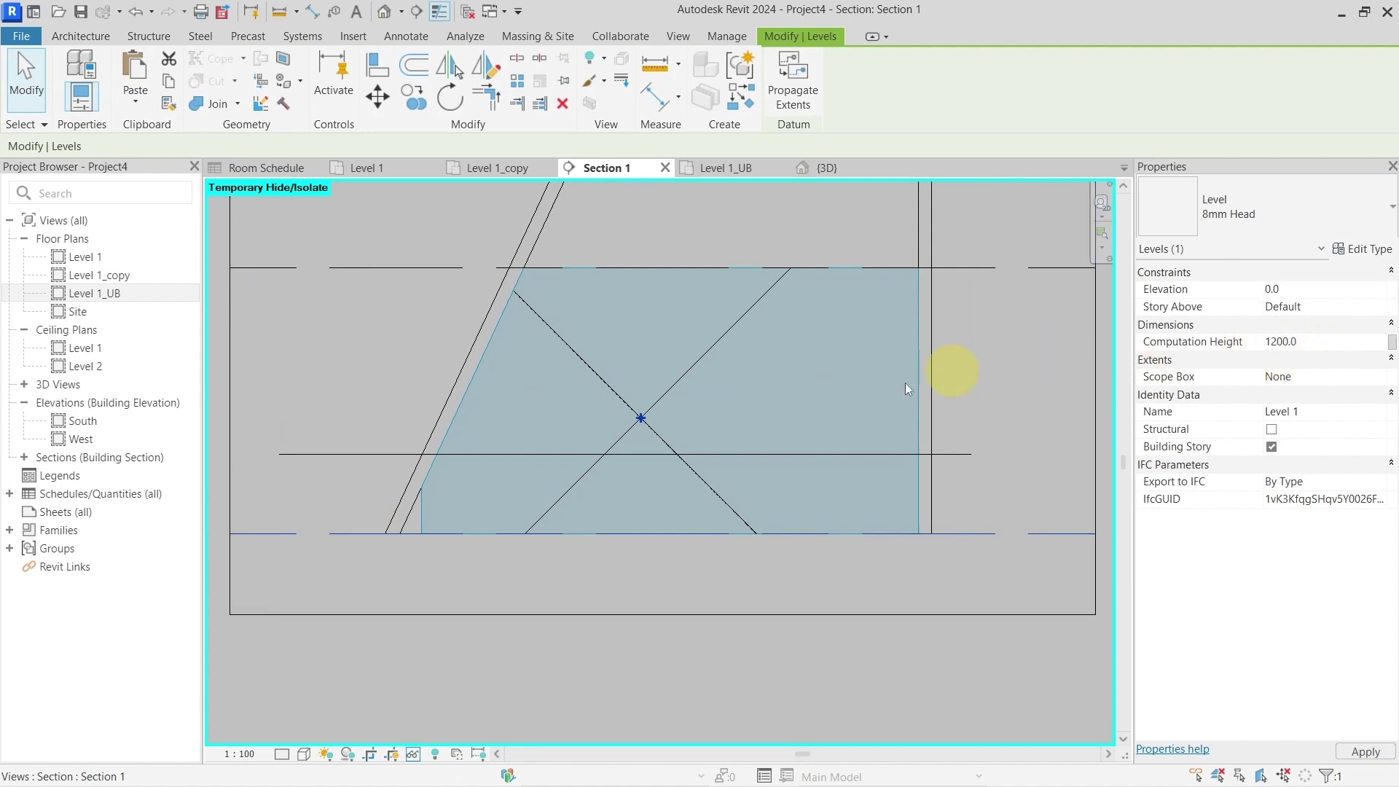
pyautogui.moveTo(647, 489)
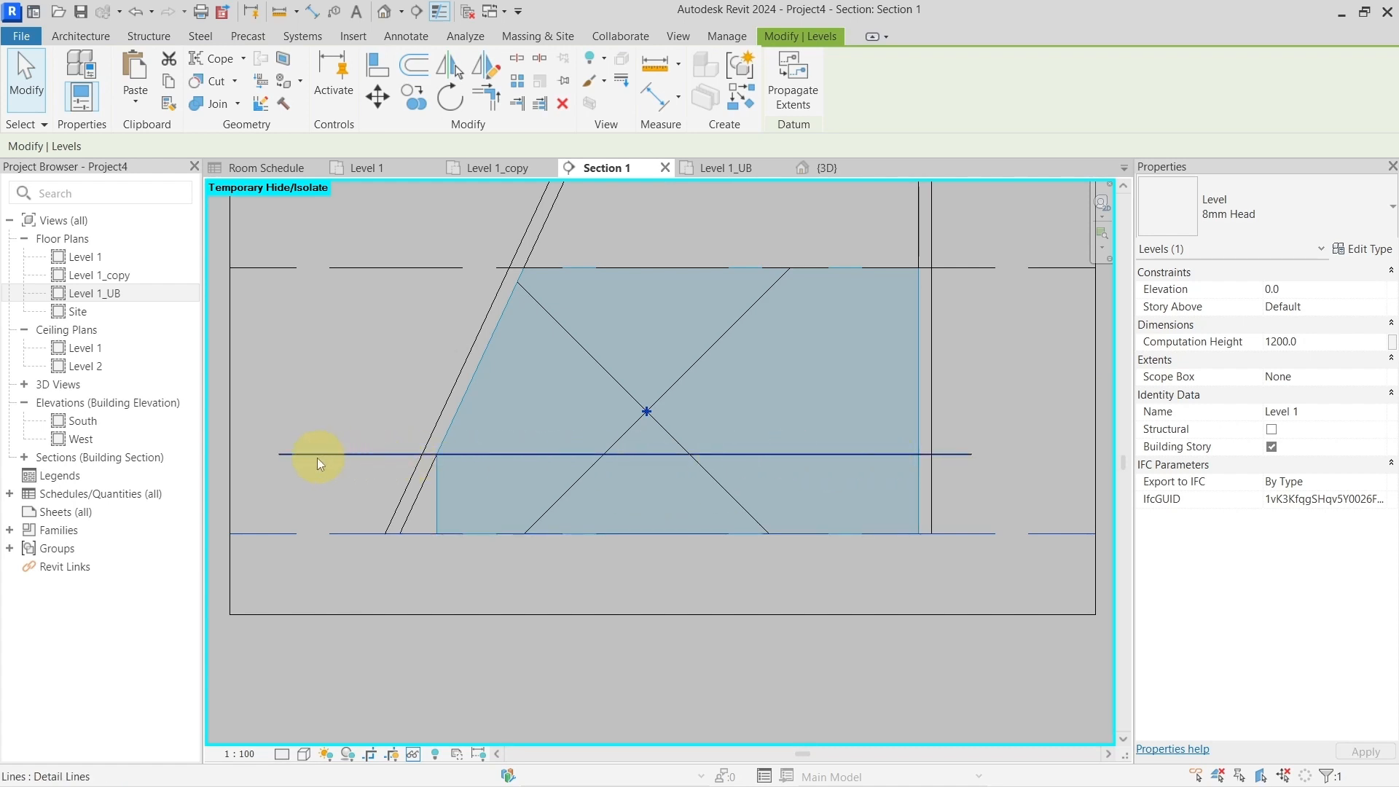
pyautogui.moveTo(924, 457)
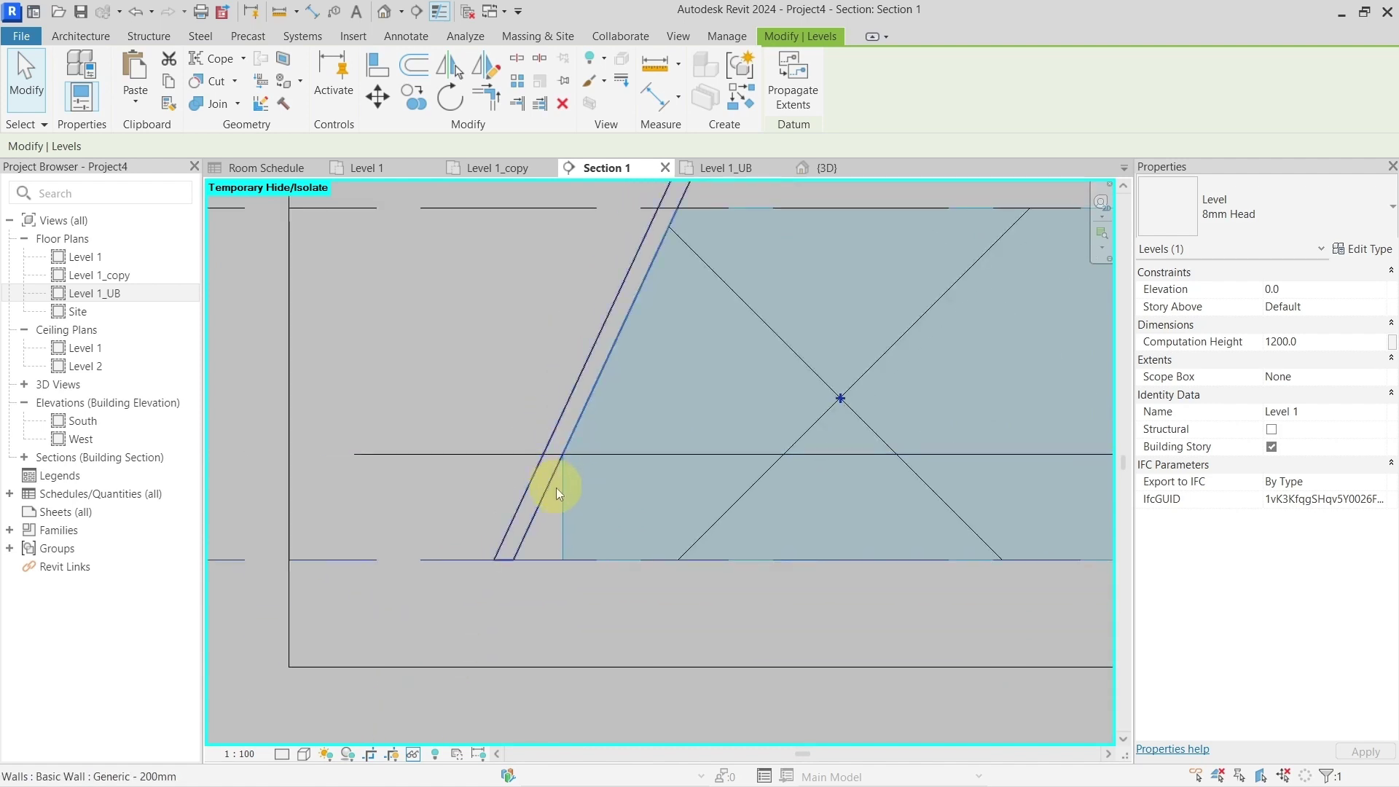
pyautogui.click(785, 73)
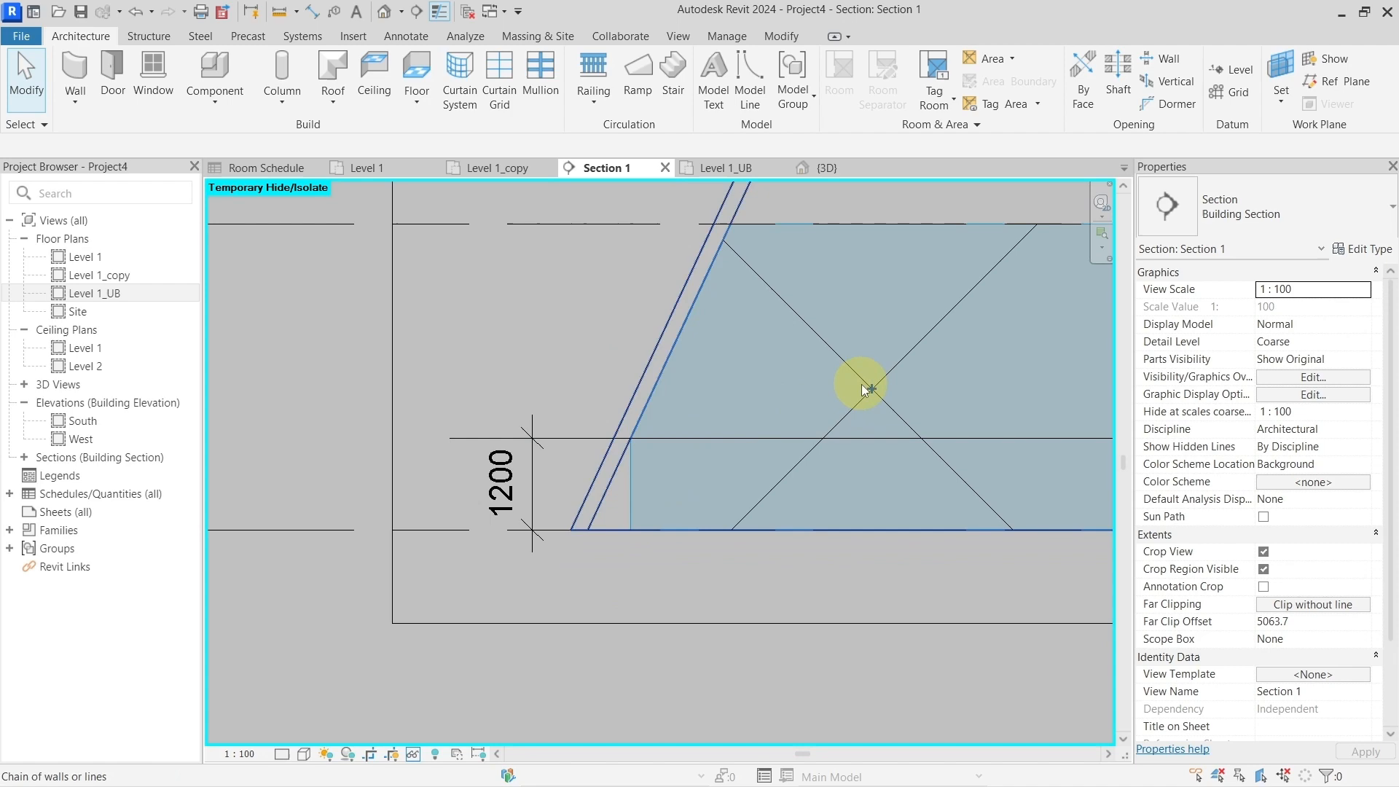
# Confirm Room 1 reads a 1200 computation height, then go to the Level 1 plan
pyautogui.click(870, 386)
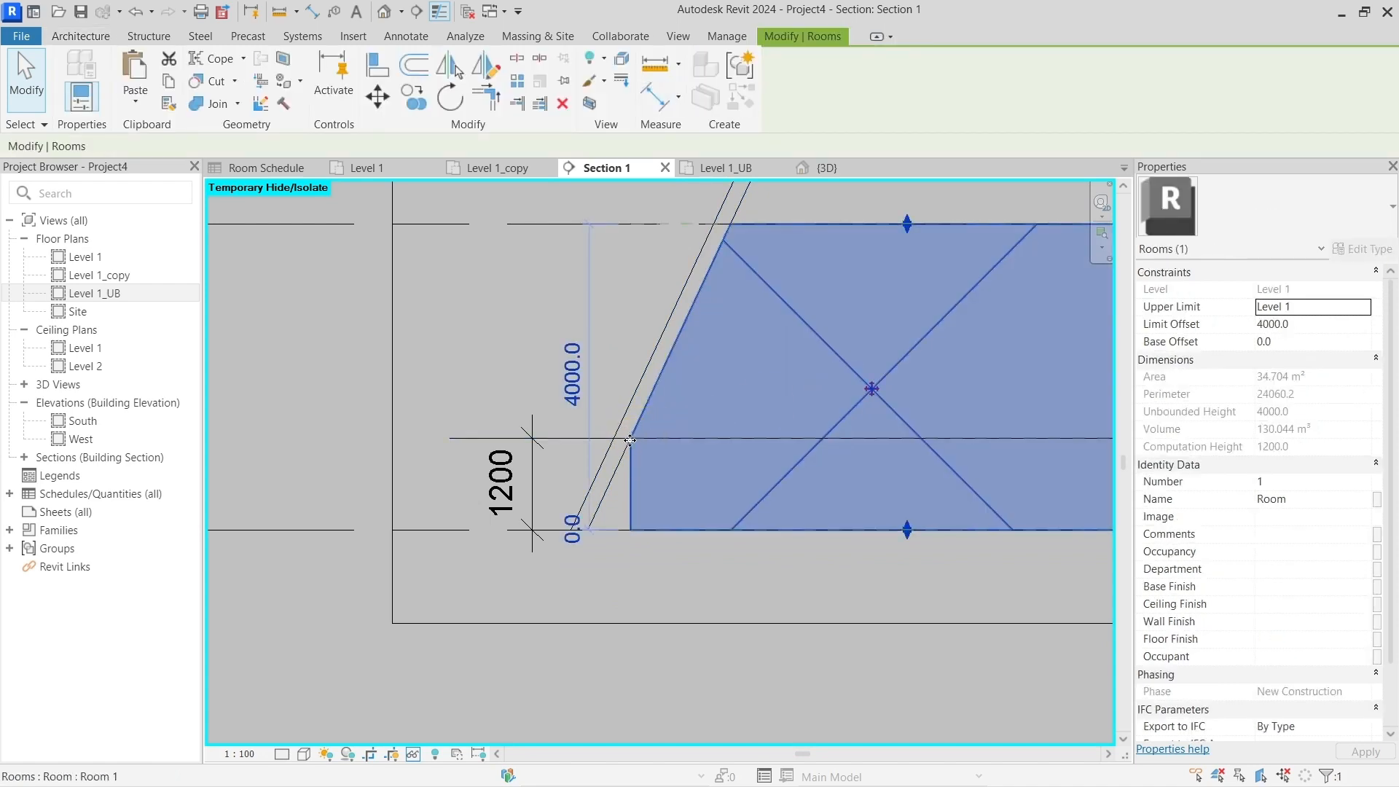
pyautogui.click(664, 421)
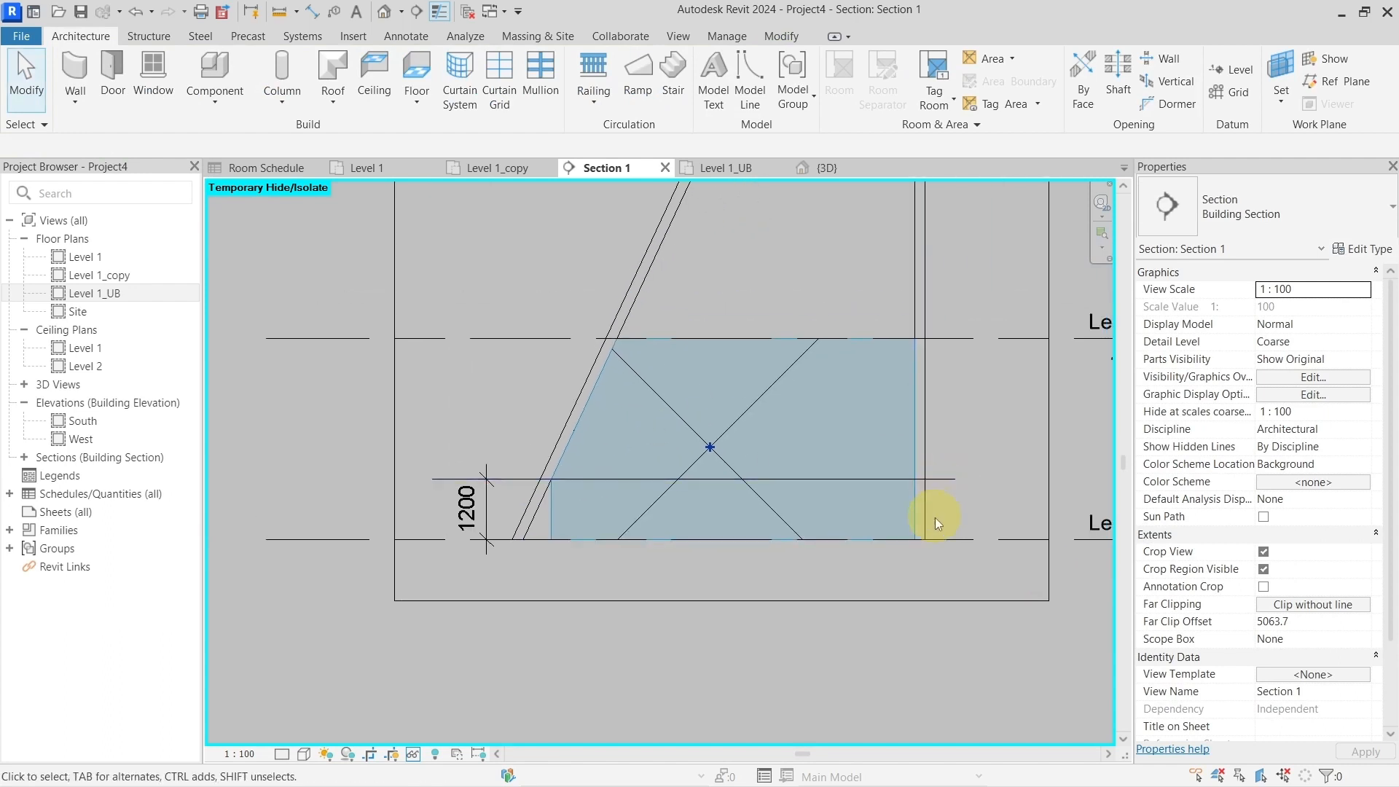
pyautogui.moveTo(405, 180)
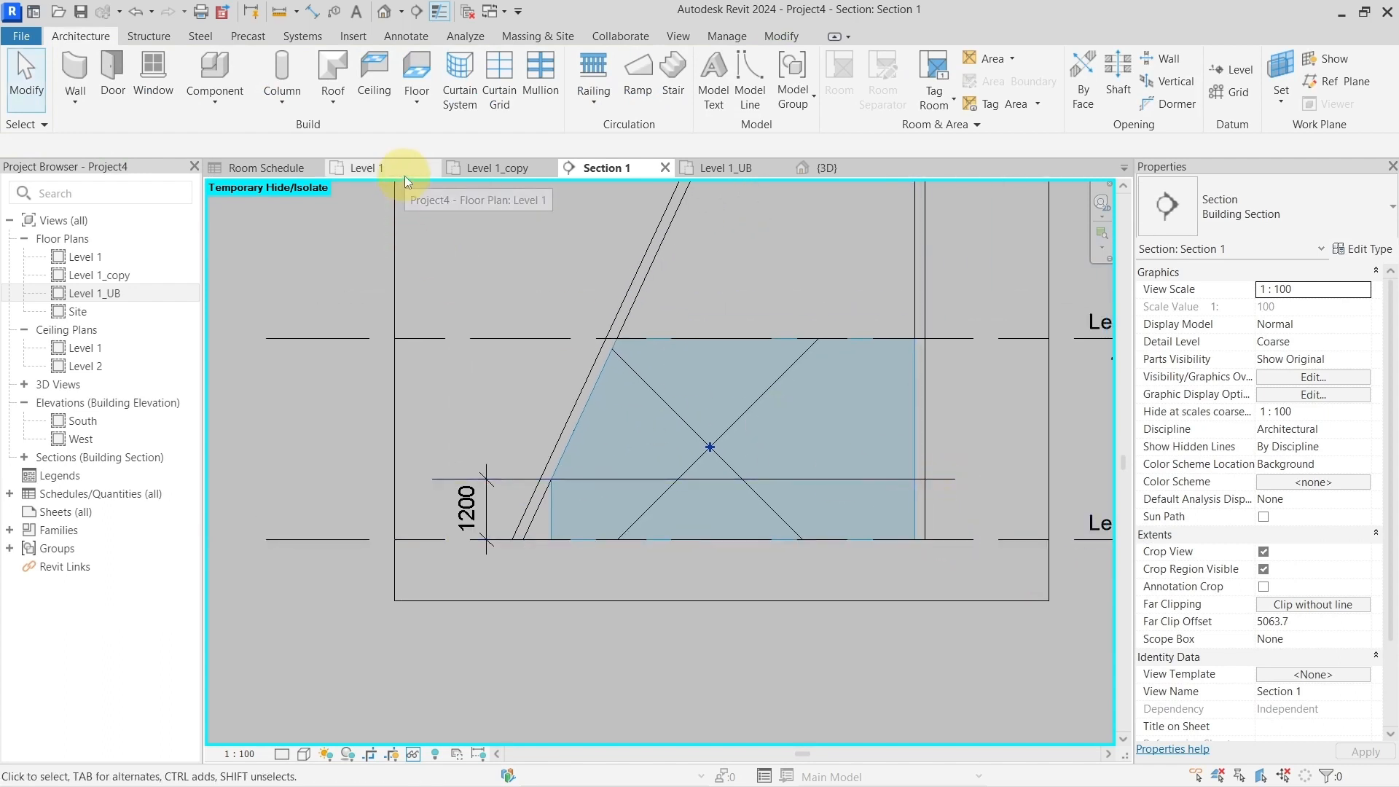
pyautogui.click(368, 168)
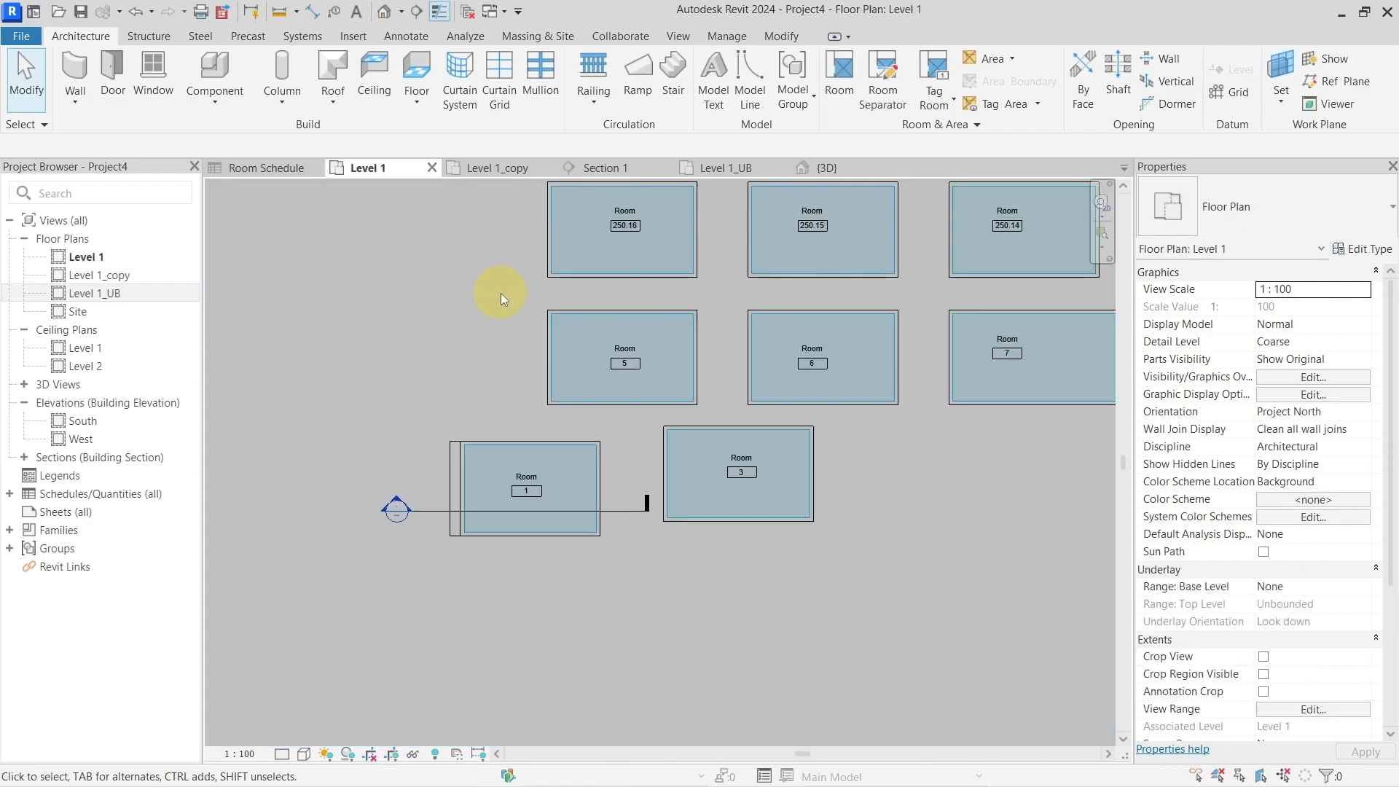